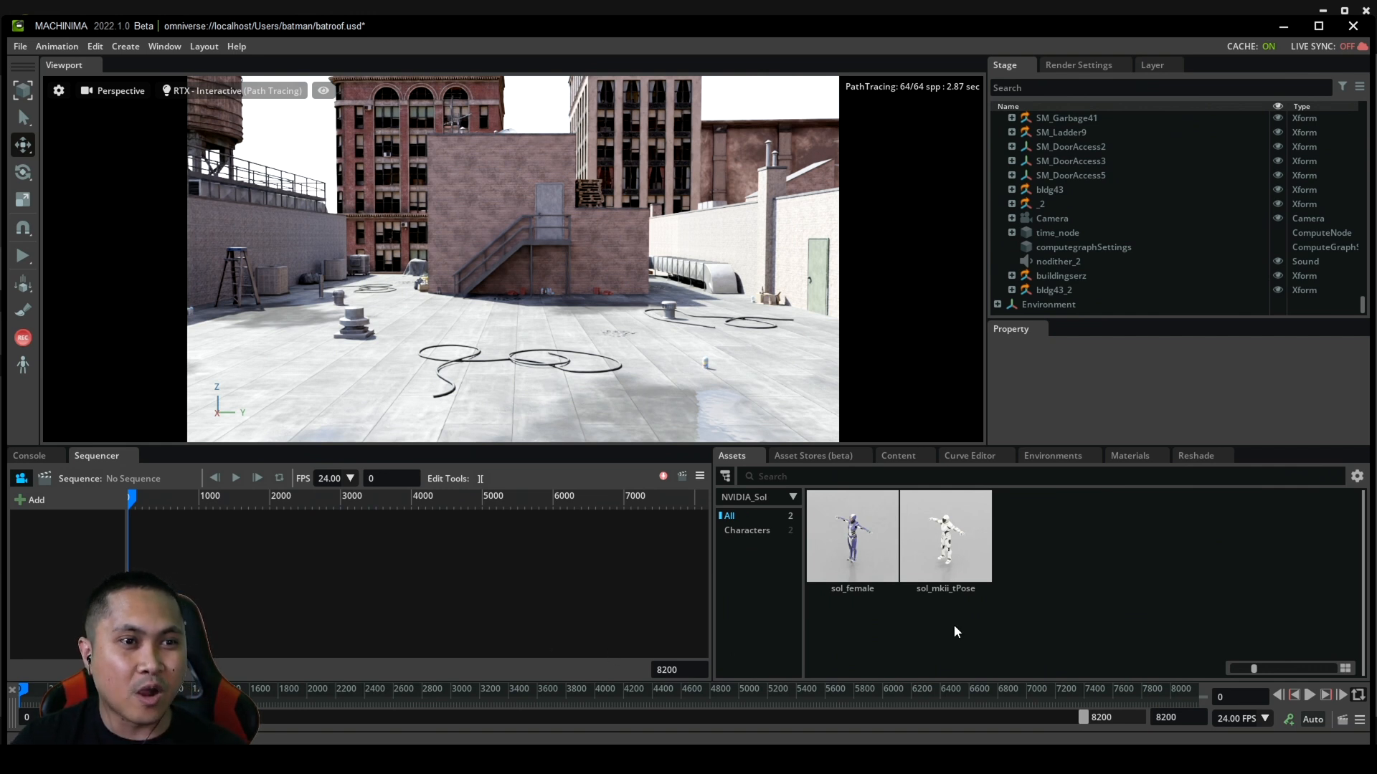
Add the sol_female robot from the Assets panel onto the rooftop scene
left_click(850, 535)
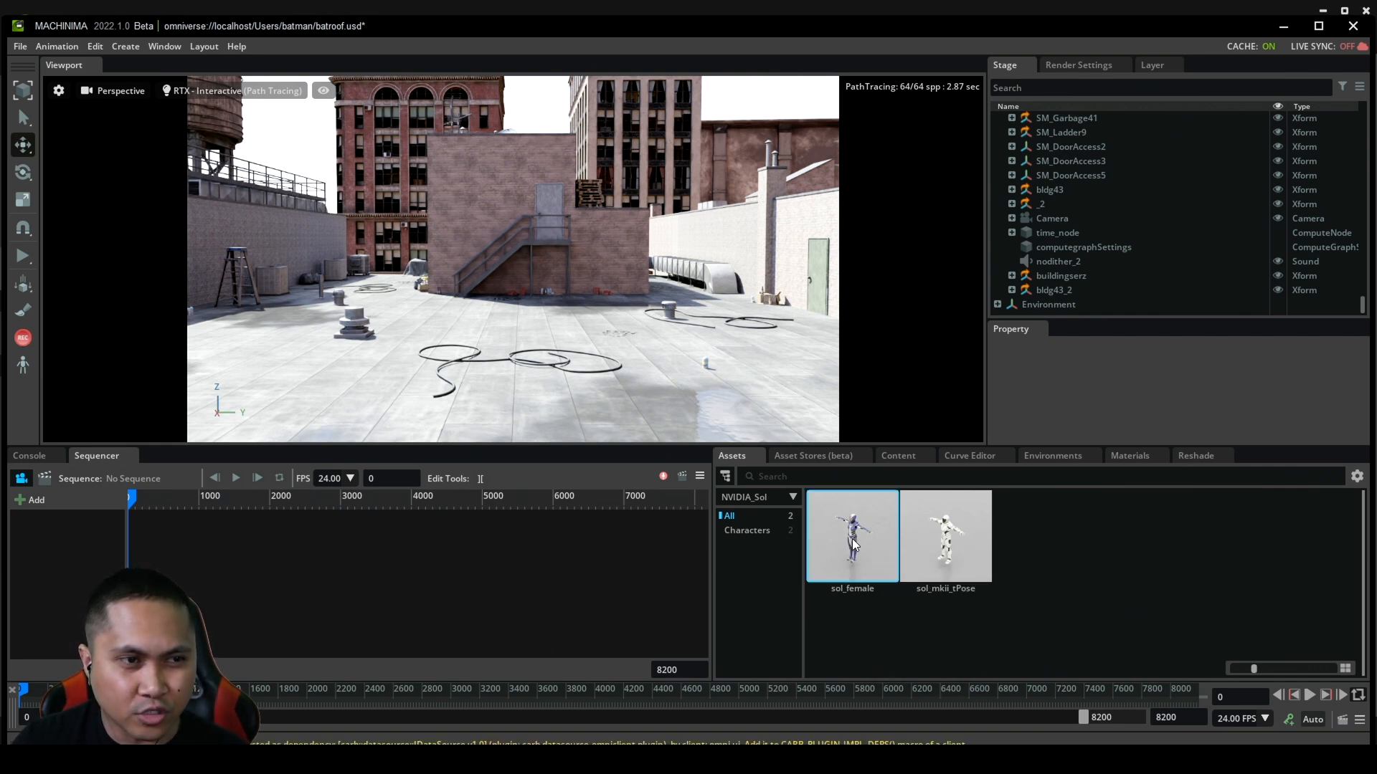
double_click(850, 535)
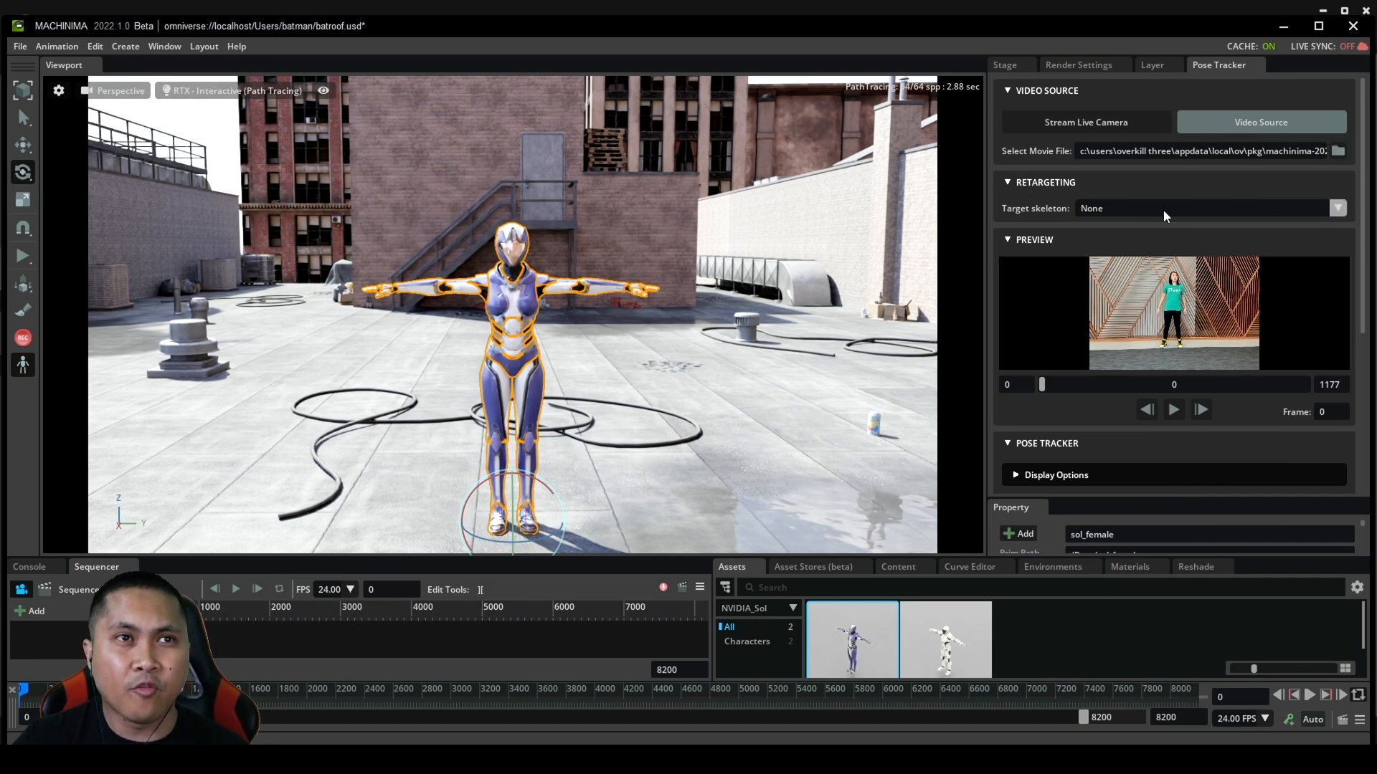
Target /Root/sol_female/sol_female/Skeleton in Retargeting and apply Auto Retarget
left_click(1335, 208)
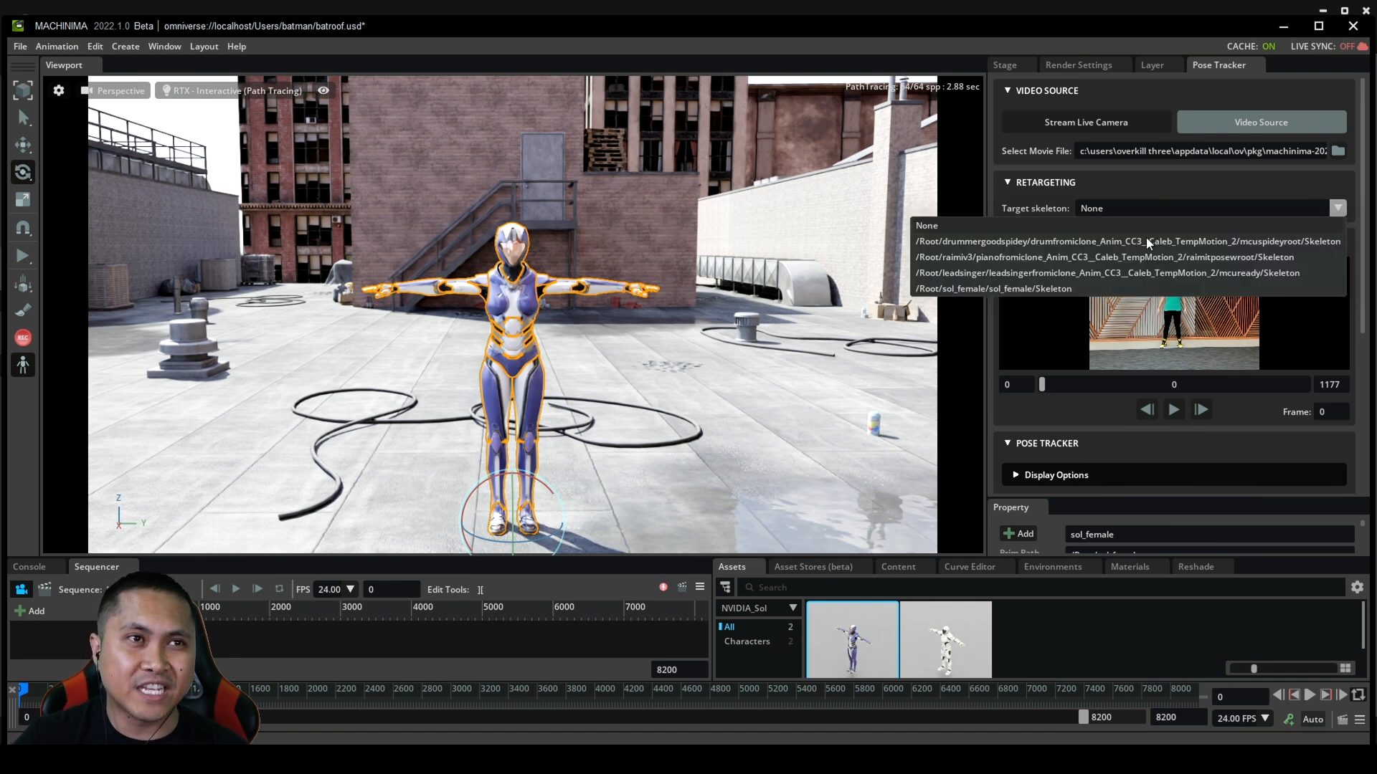
left_click(992, 288)
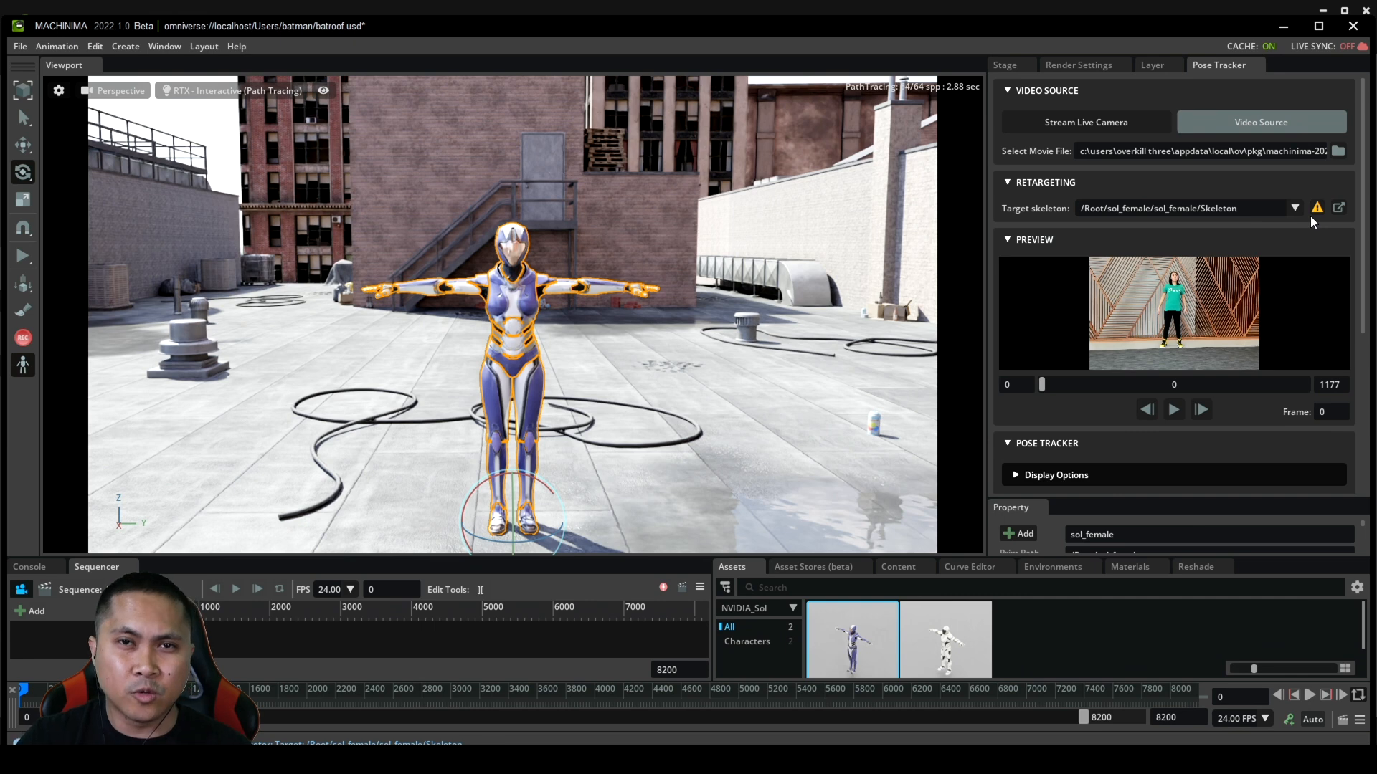
mouse_move(1338, 208)
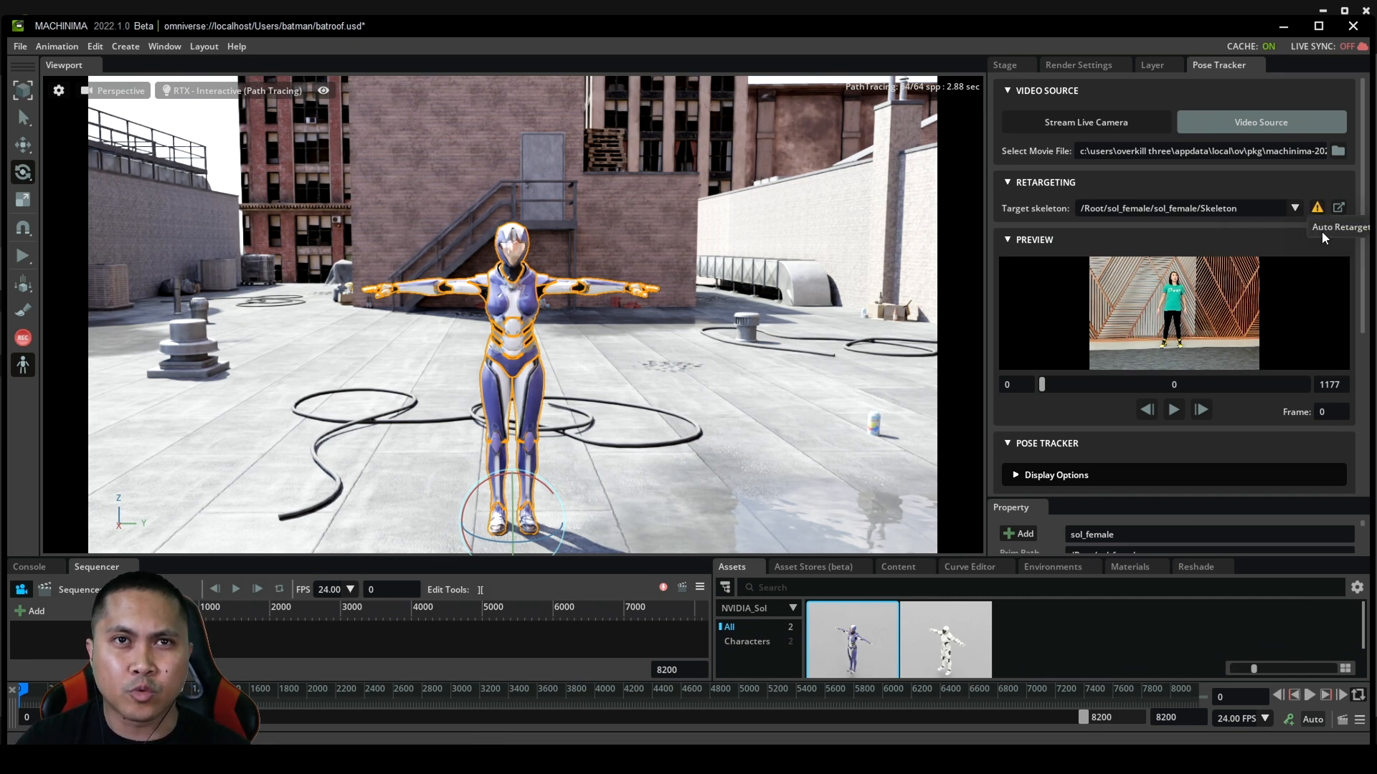
left_click(1317, 208)
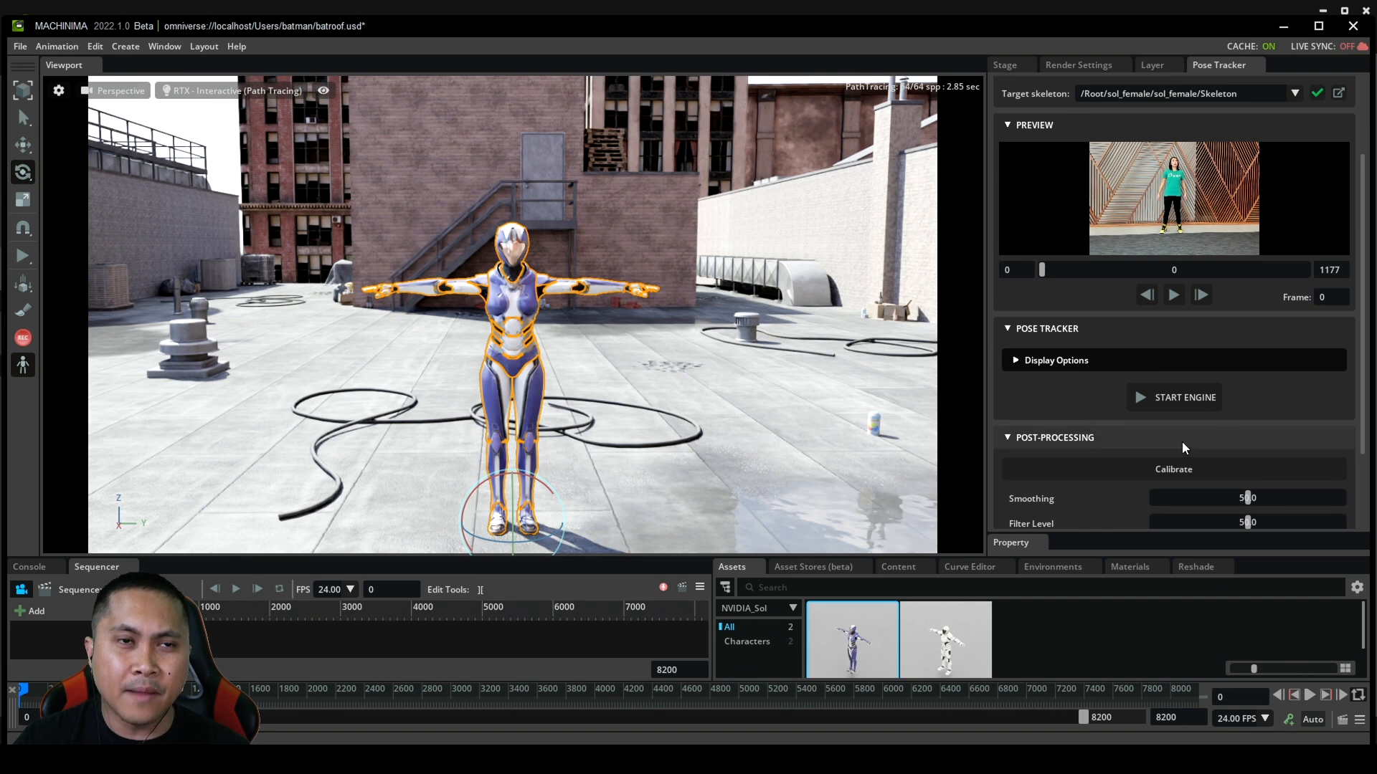
Start the tracking engine so the dance video drives the robot's poses live
left_click(1173, 397)
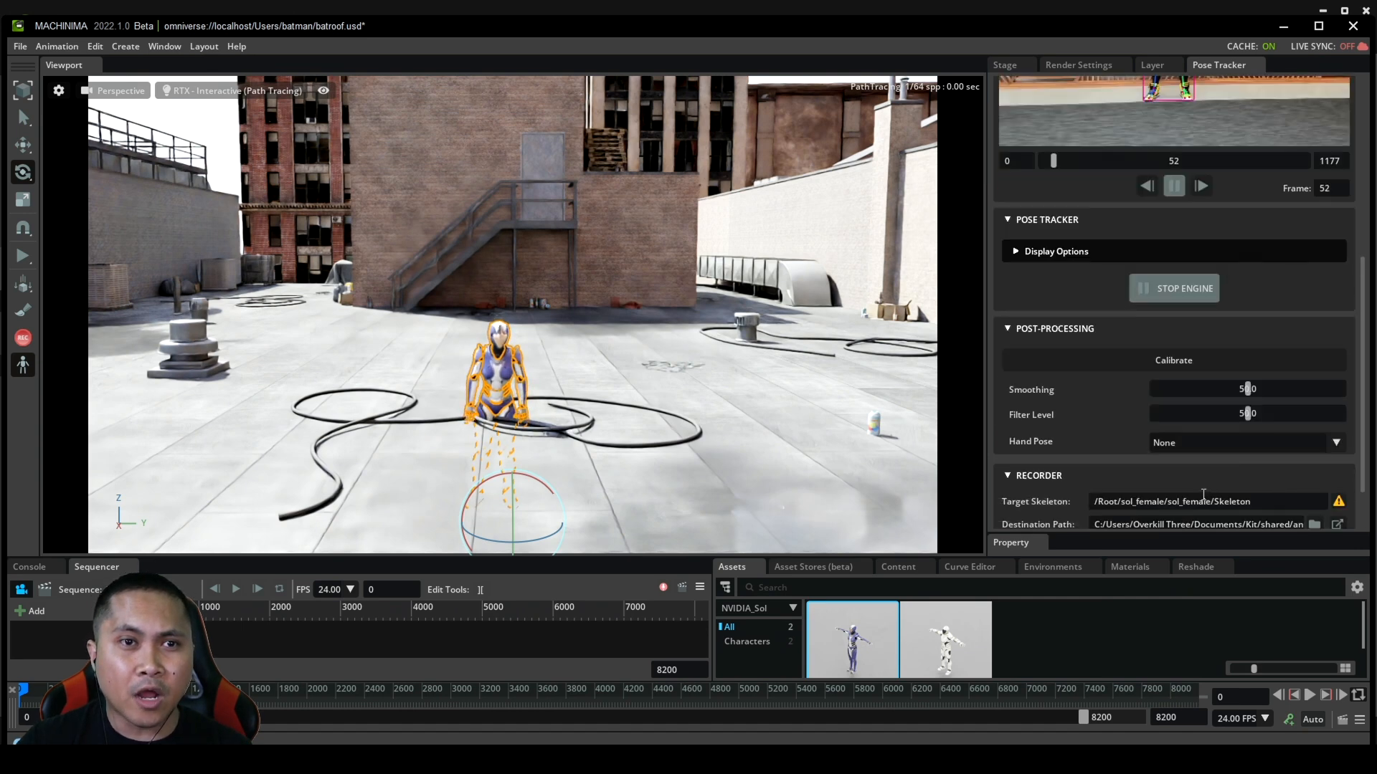
left_click(1173, 360)
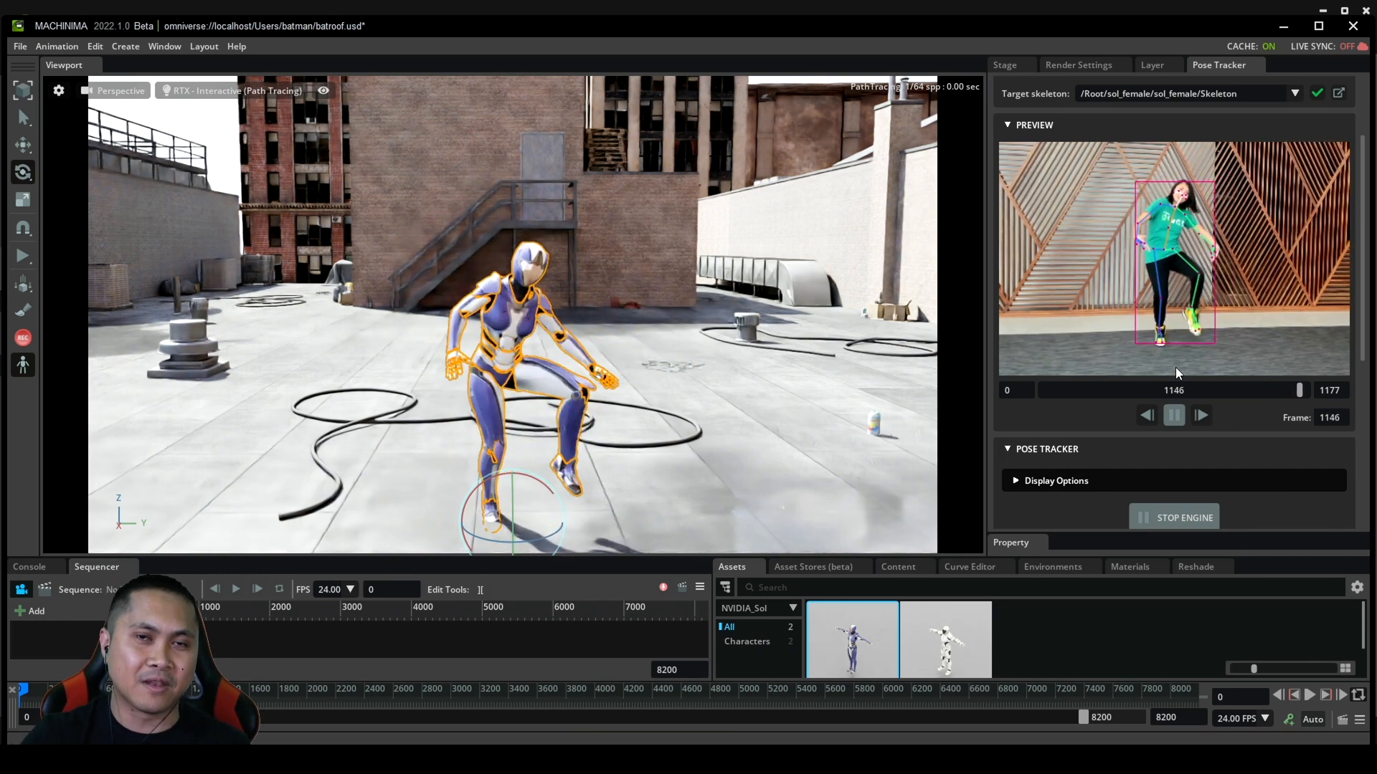
left_click(1175, 415)
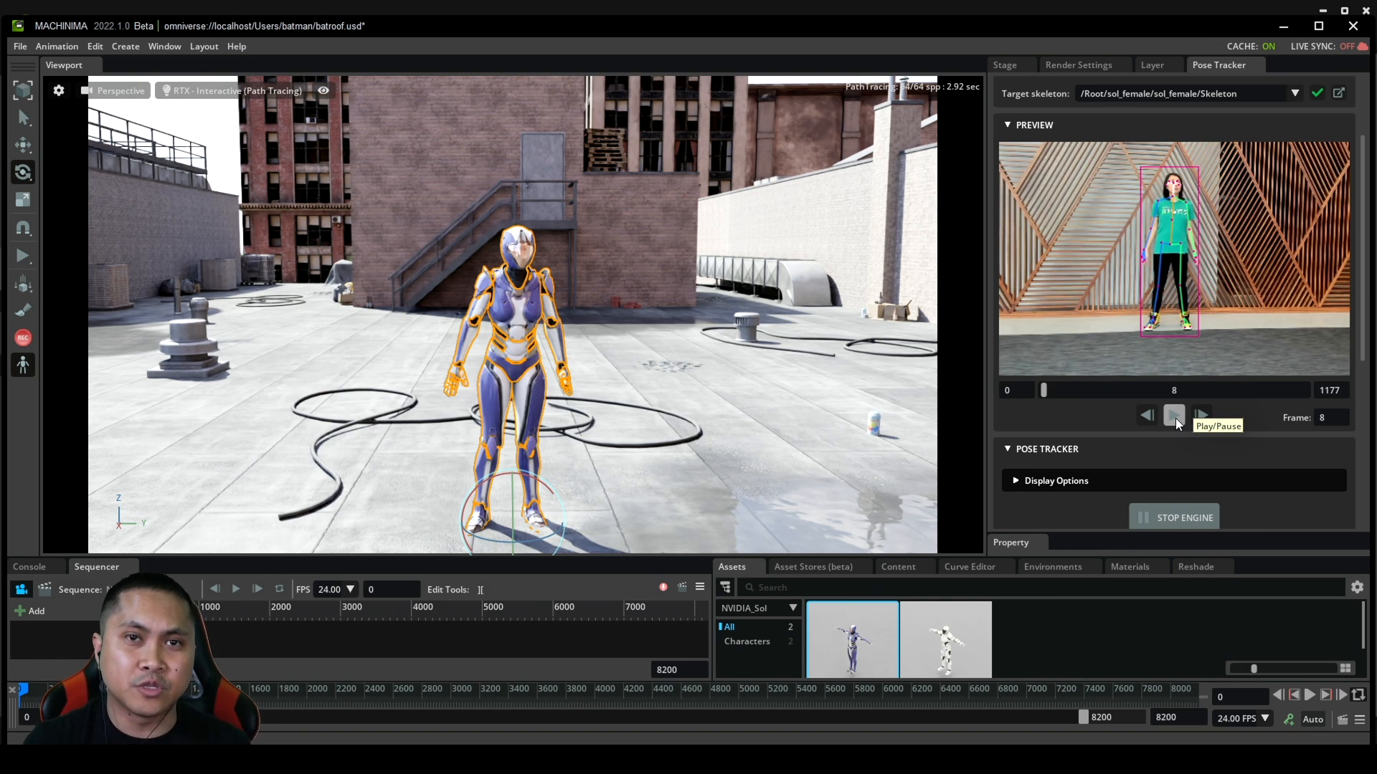
Stop the engine and reselect the sol_female Skeleton as the target
scroll("down", 3)
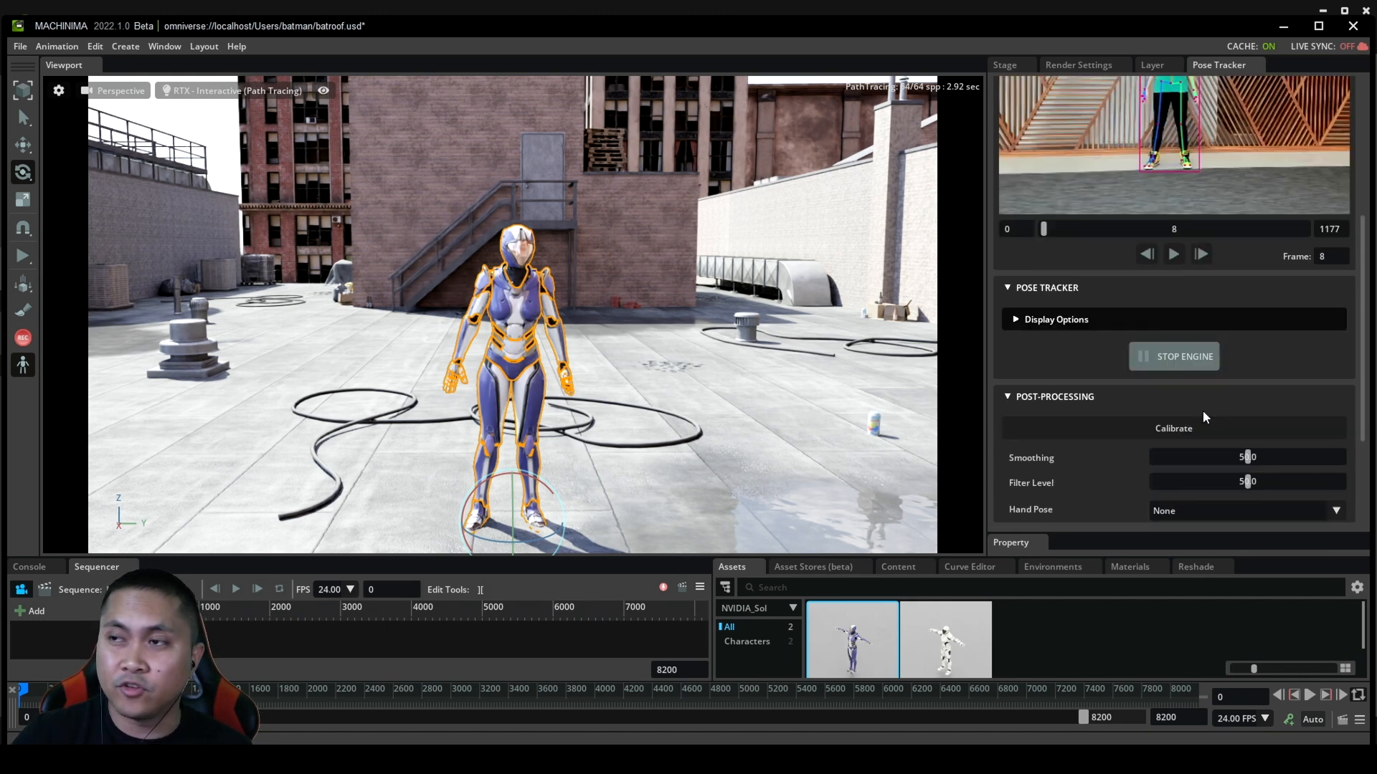
left_click(1173, 355)
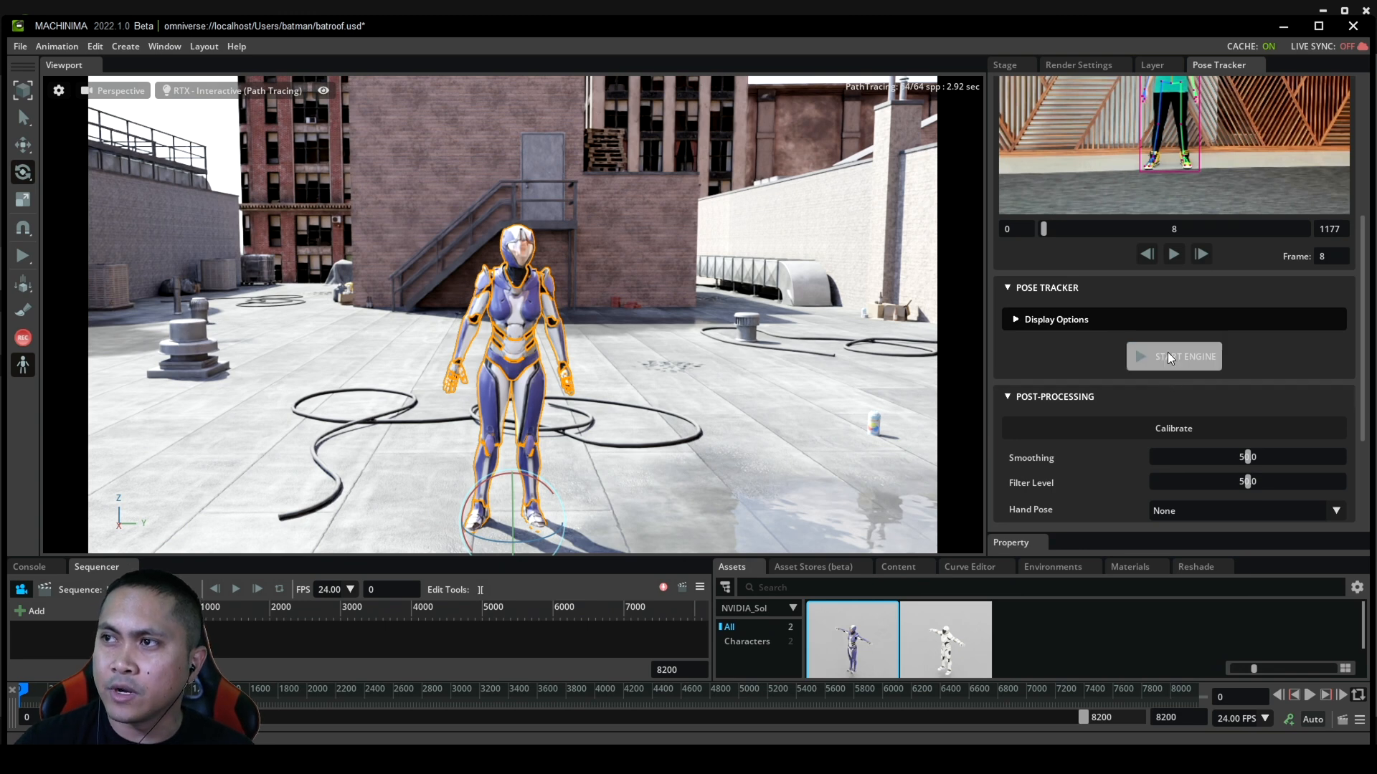
left_click(1294, 208)
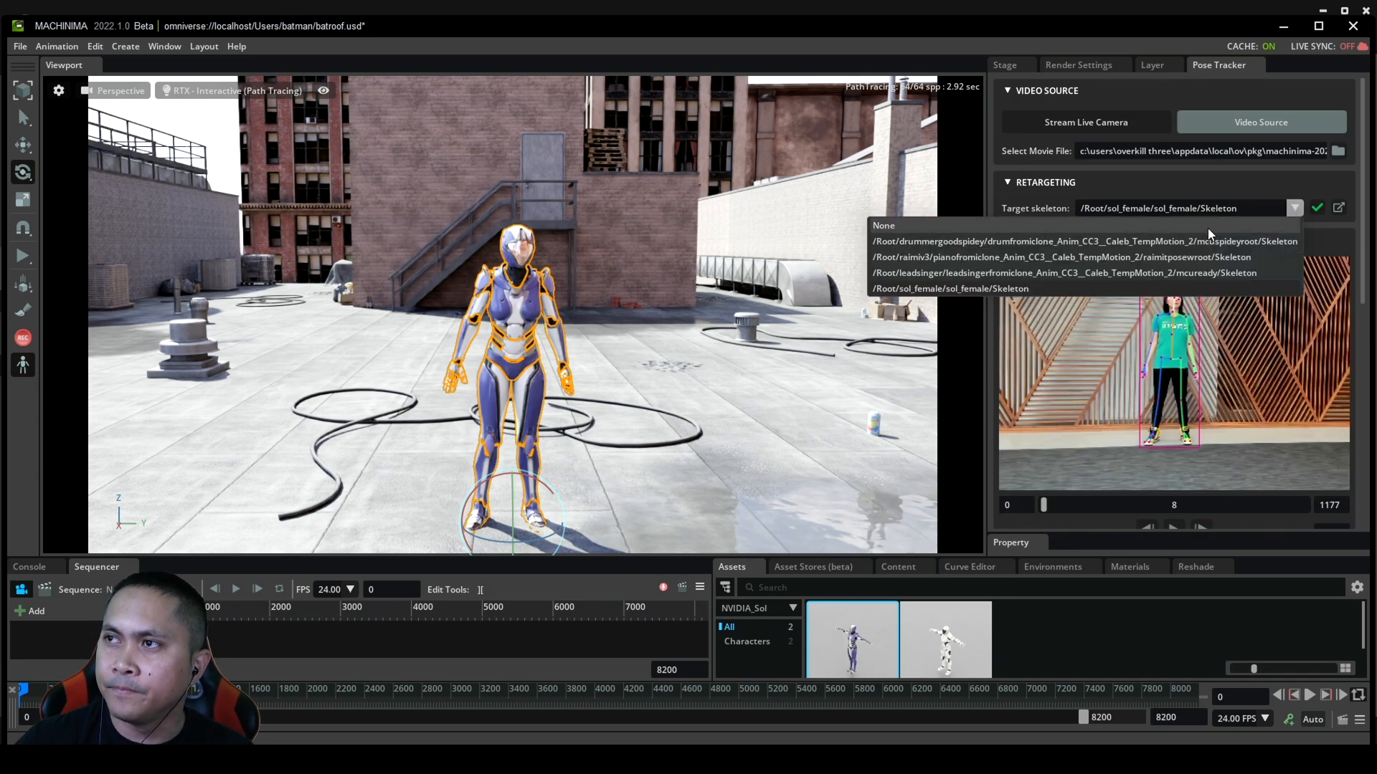
left_click(881, 225)
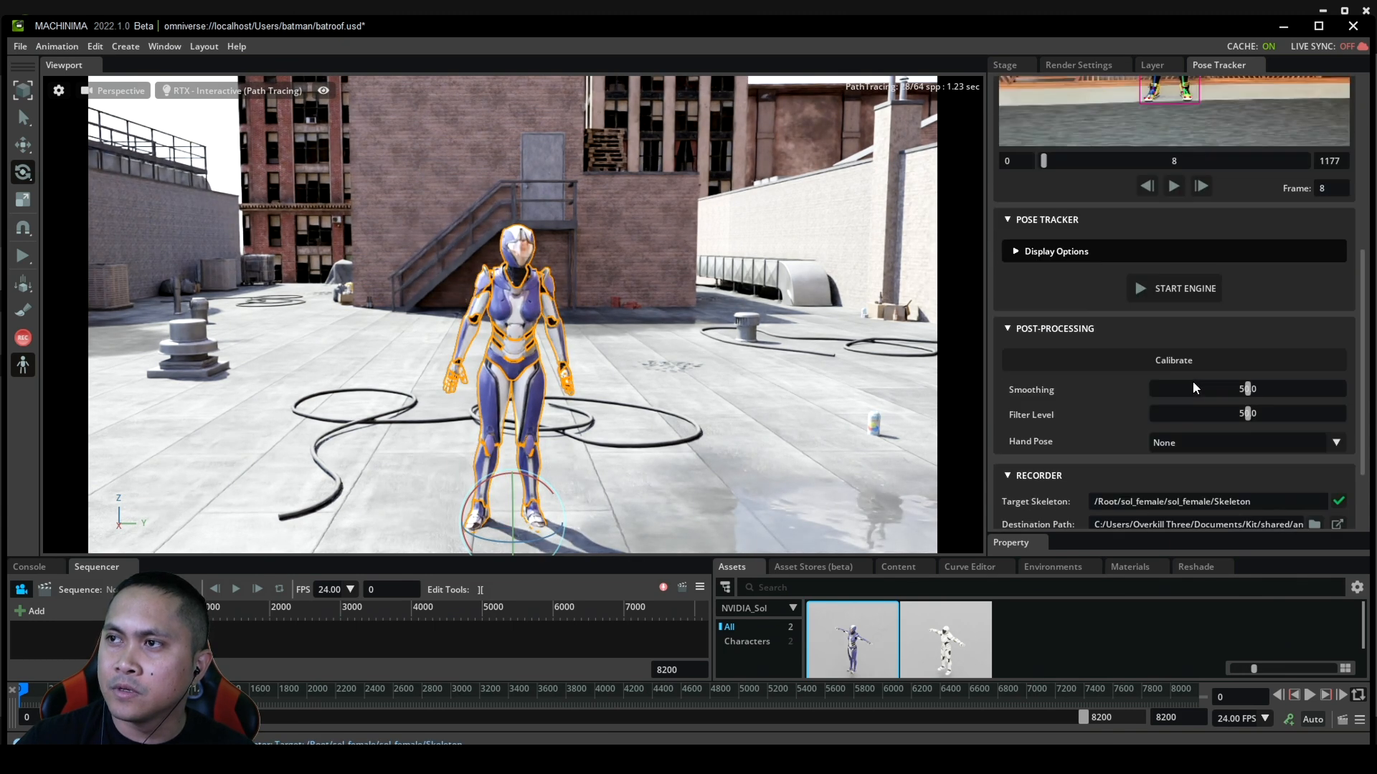
Restart tracking from the Recorder section and browse for a recordings save folder
scroll("down", 3)
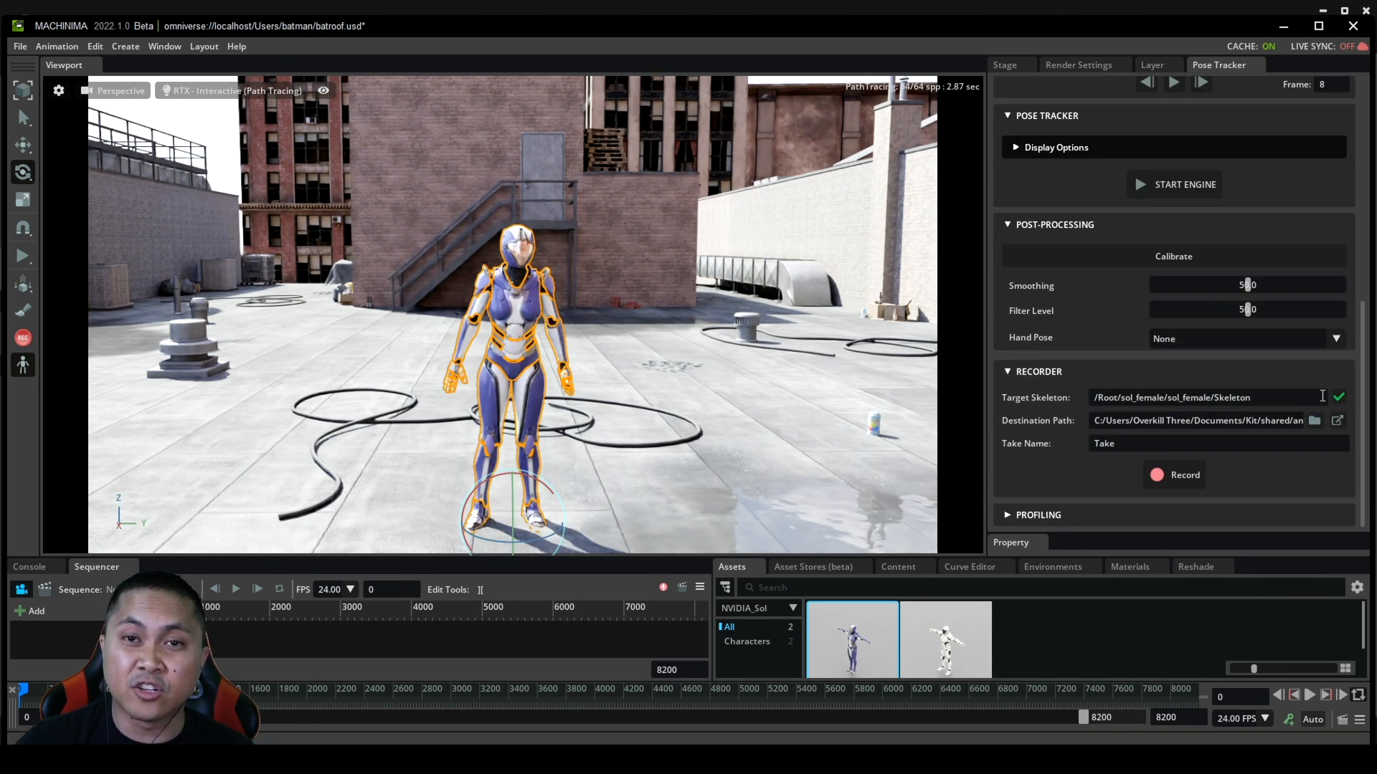
left_click(1183, 185)
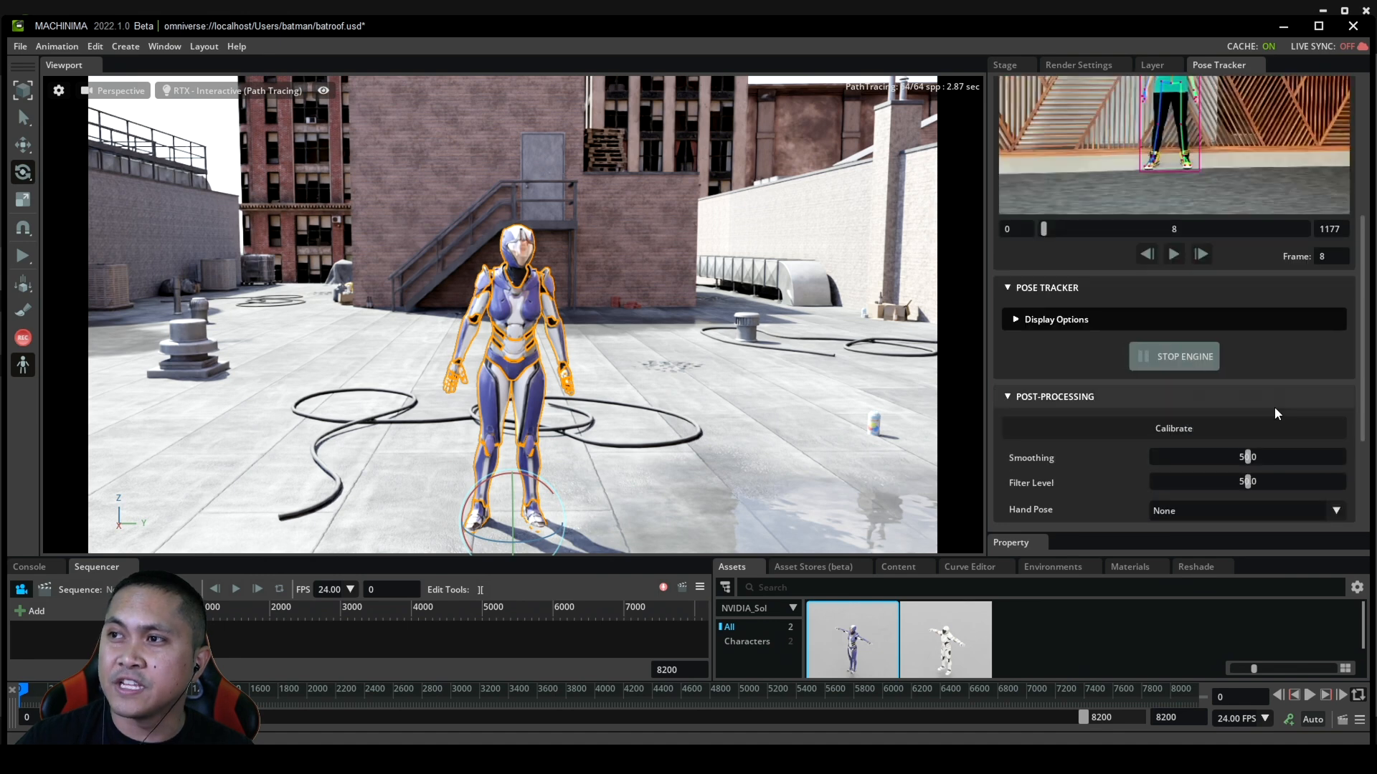
left_click(1185, 475)
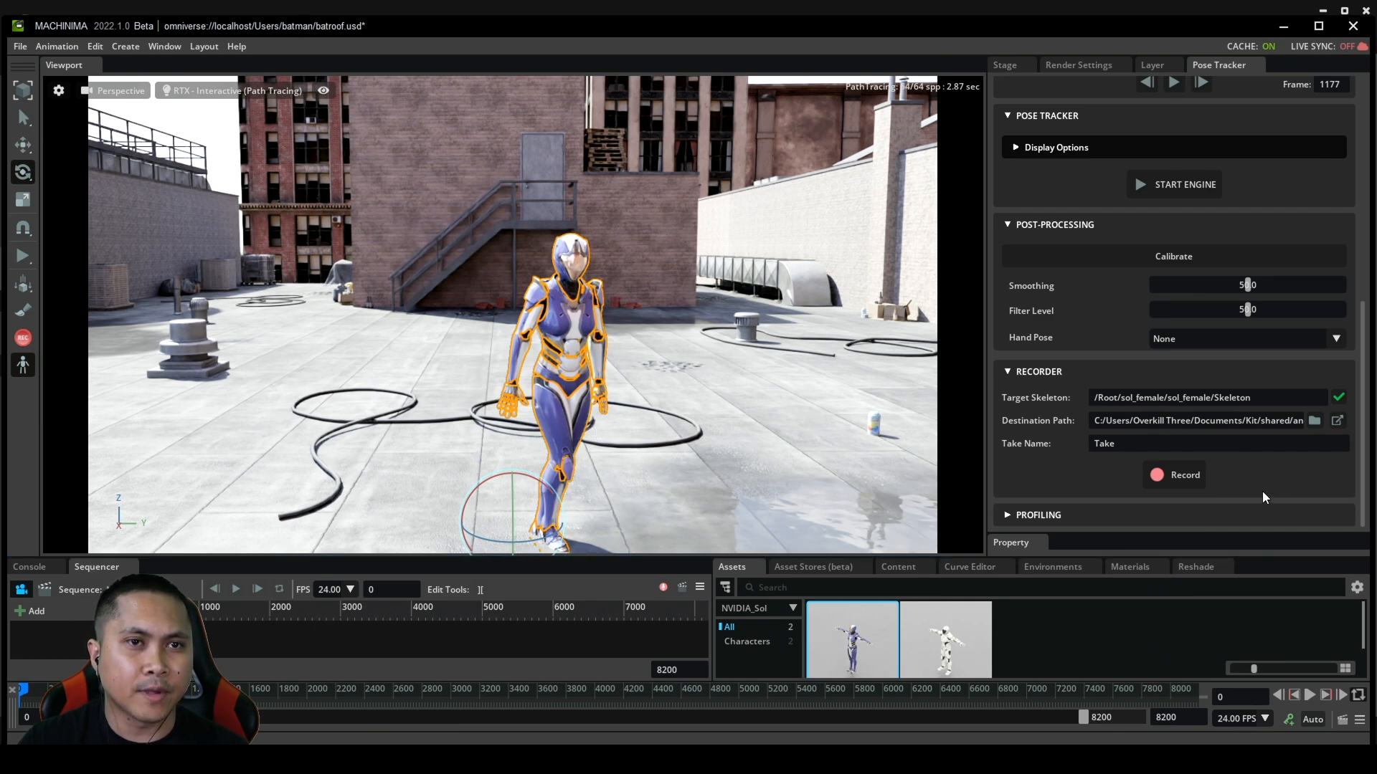
left_click(898, 566)
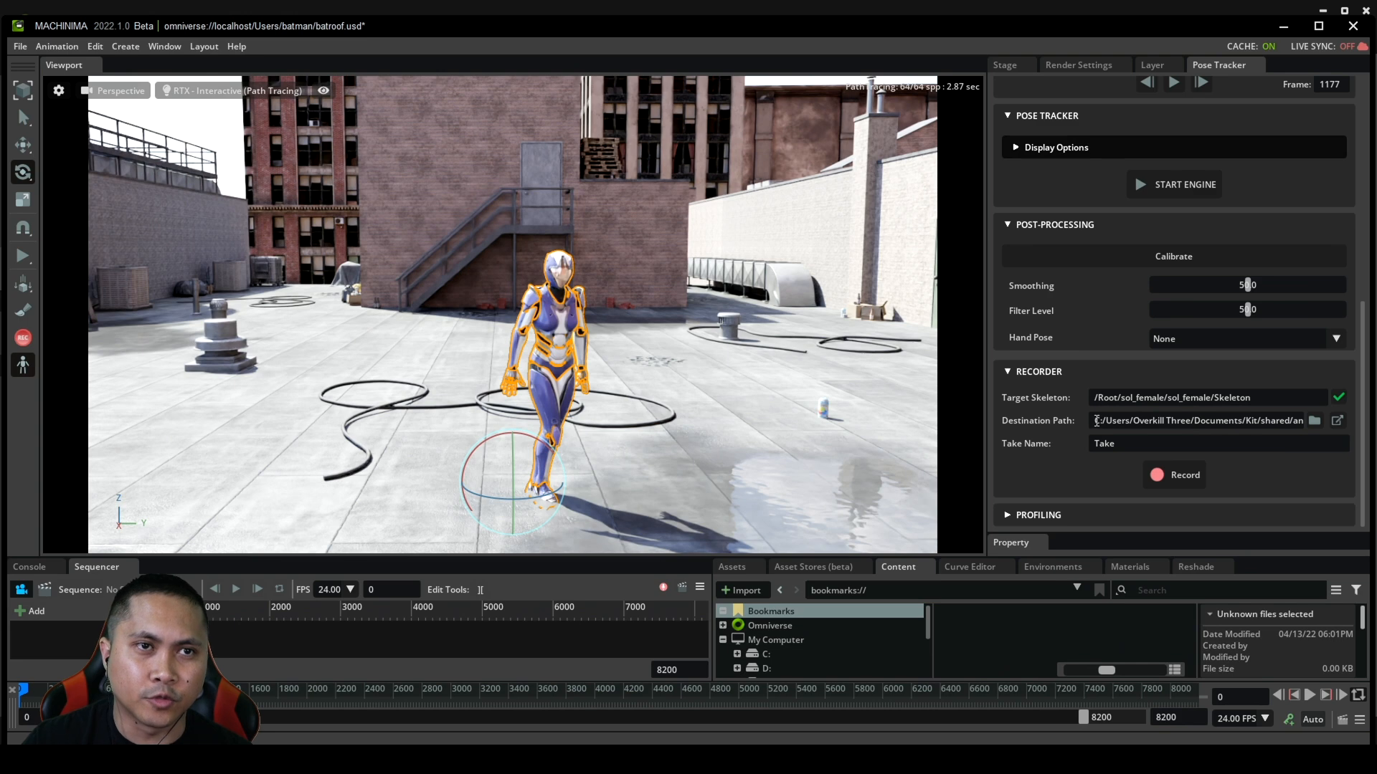
Set the recording destination path and delete sol_female from the Stage
left_click(1199, 420)
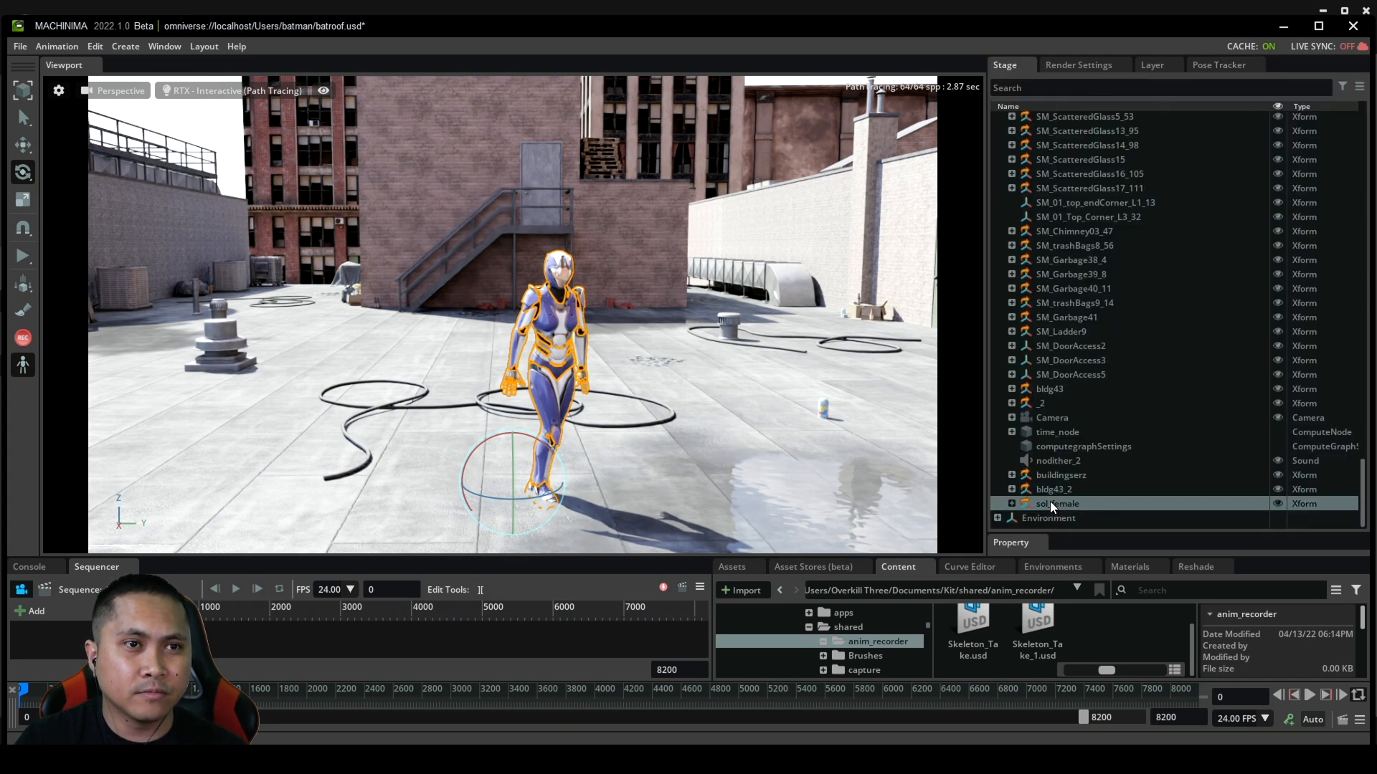
left_click(1011, 504)
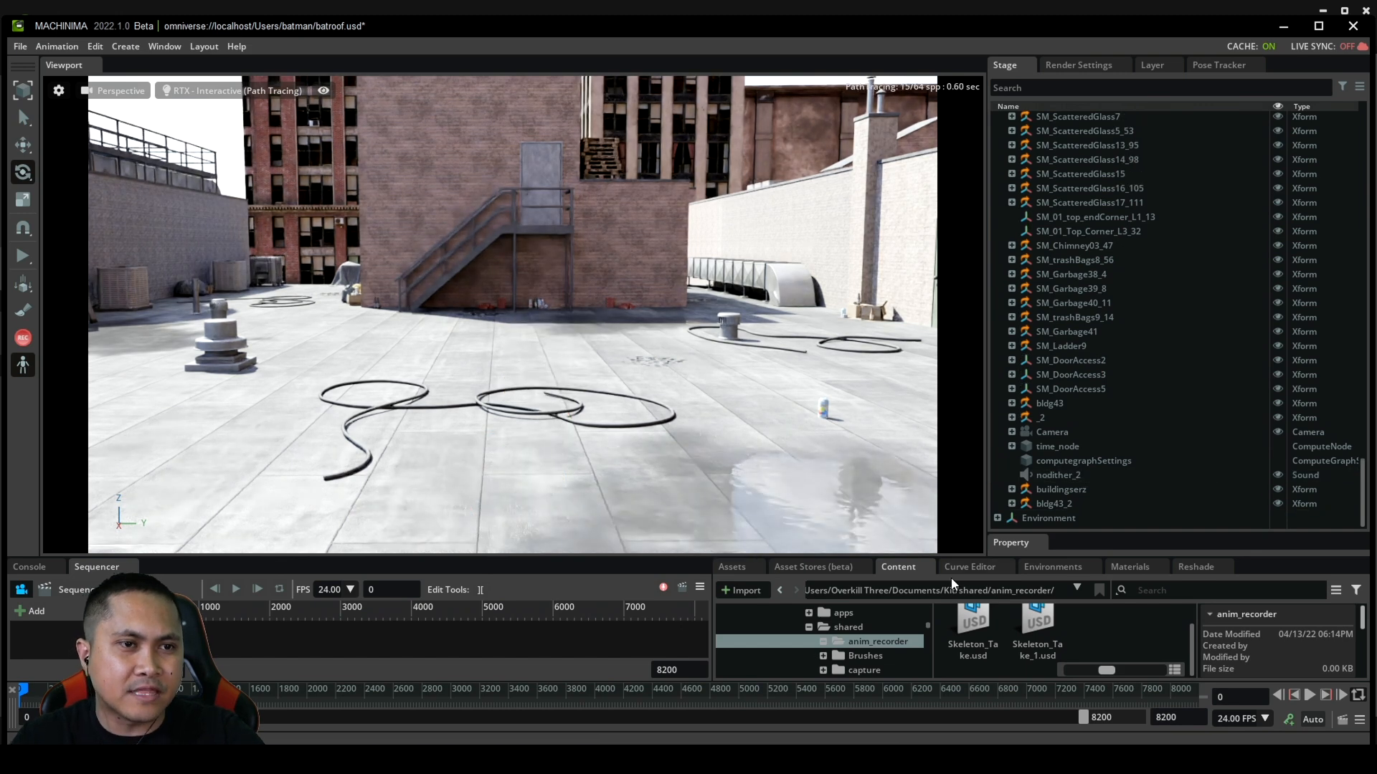
Add sol_mkii_tPose, apply Skeleton_Take_1.usd from anim_recorder, and add it to the Sequencer
left_click(731, 566)
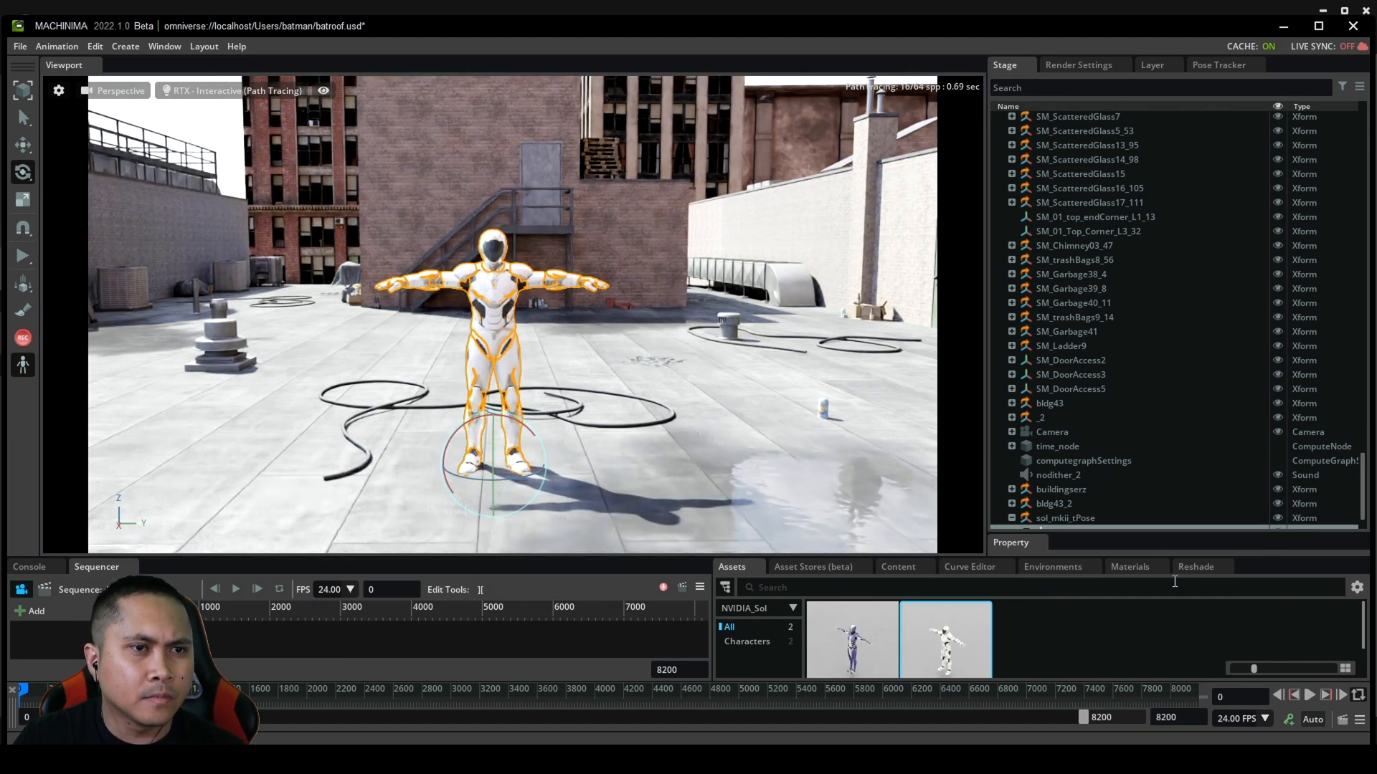
left_click(898, 566)
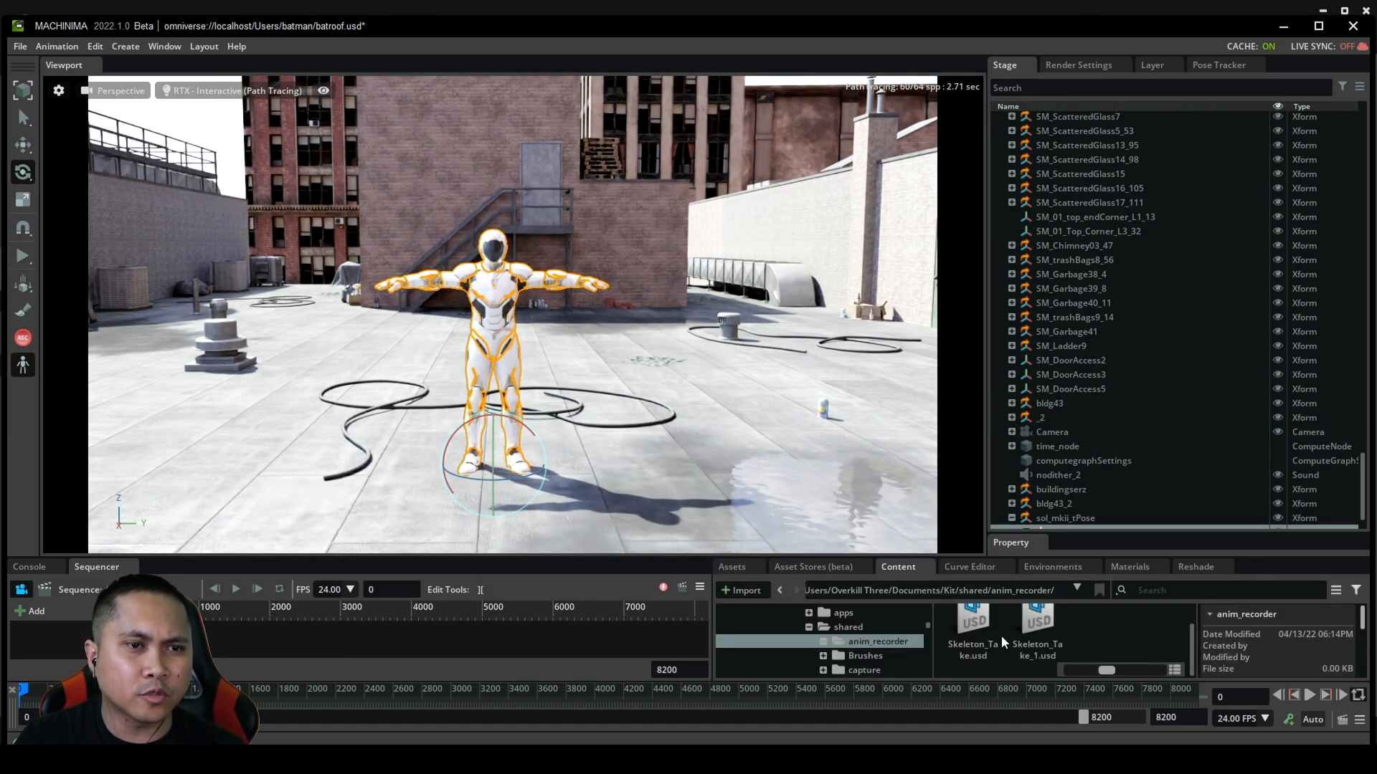
left_click(1037, 620)
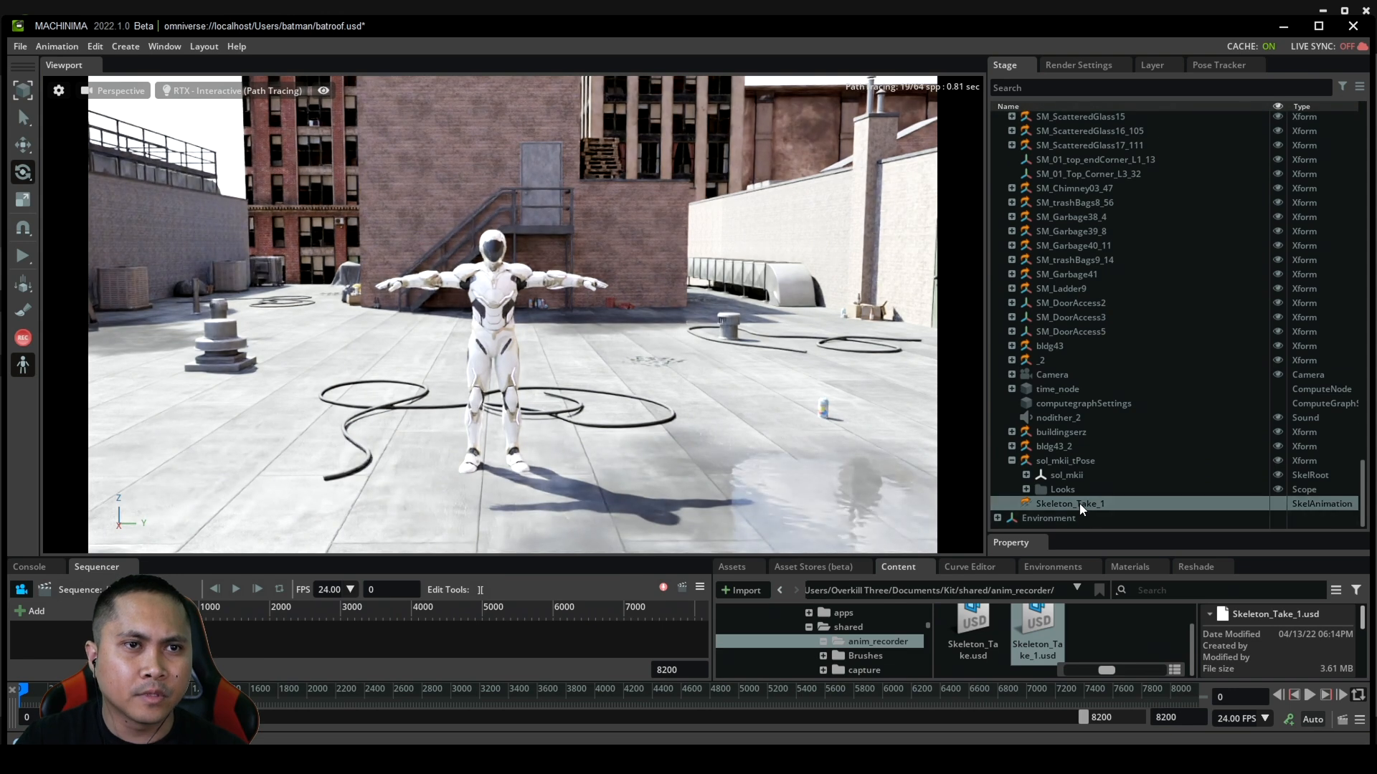
left_click(1064, 475)
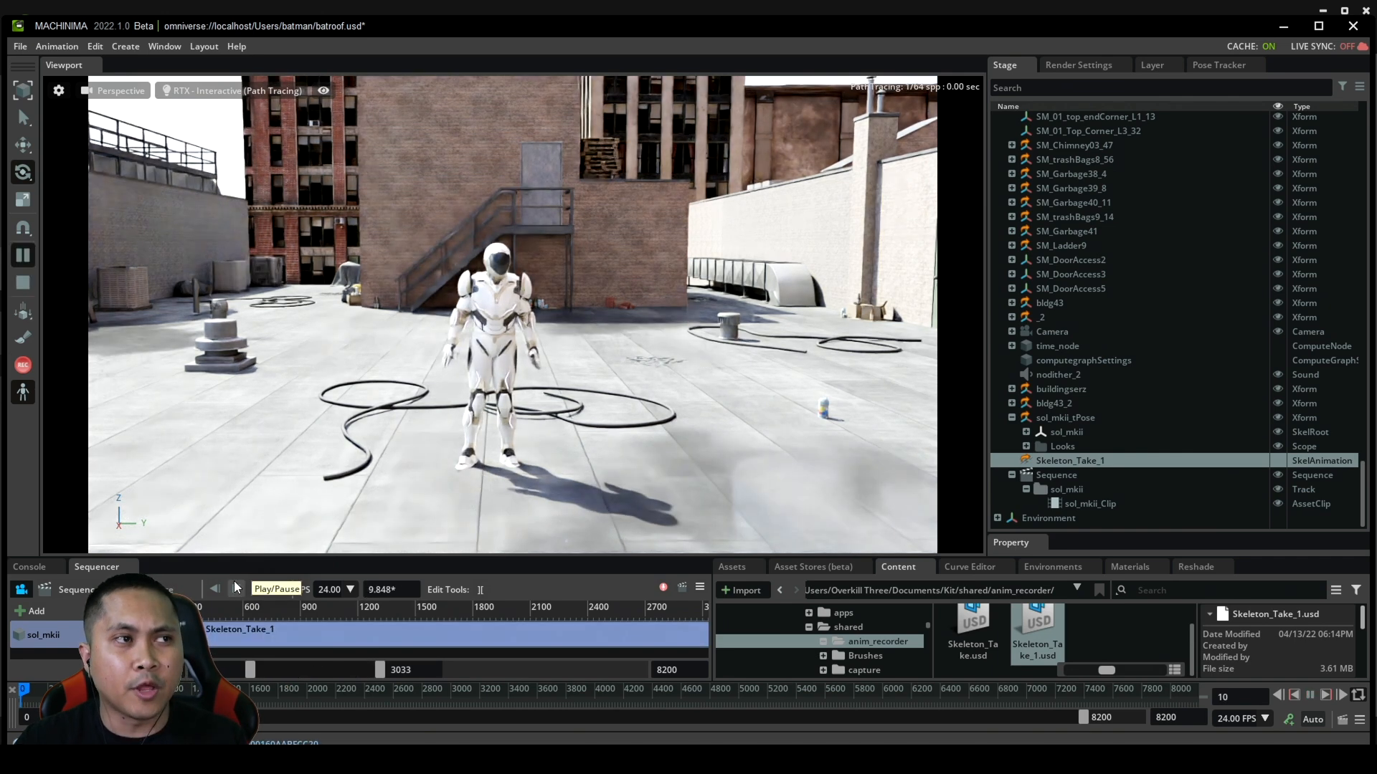
Play the take in the Sequencer and pause around frame 155 at the waving pose
left_click(232, 588)
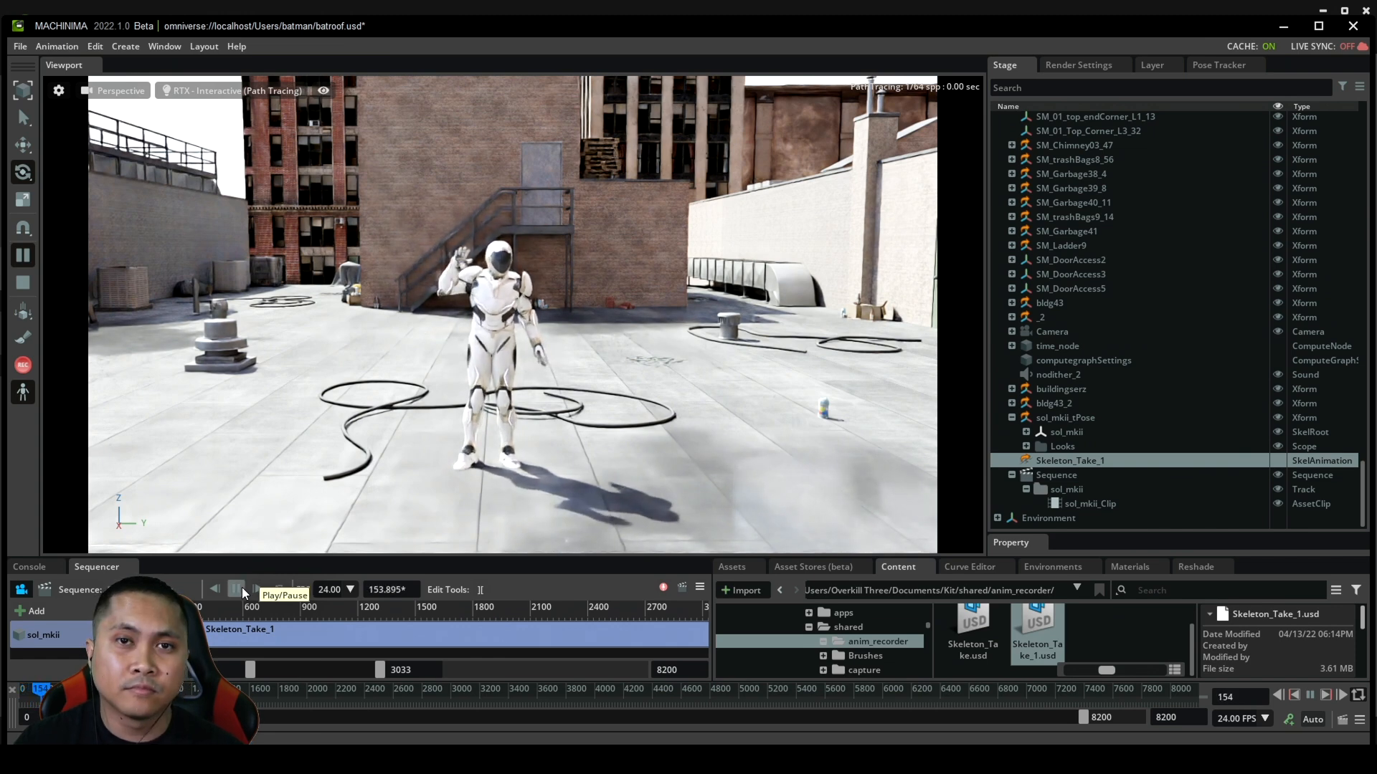
left_click(237, 590)
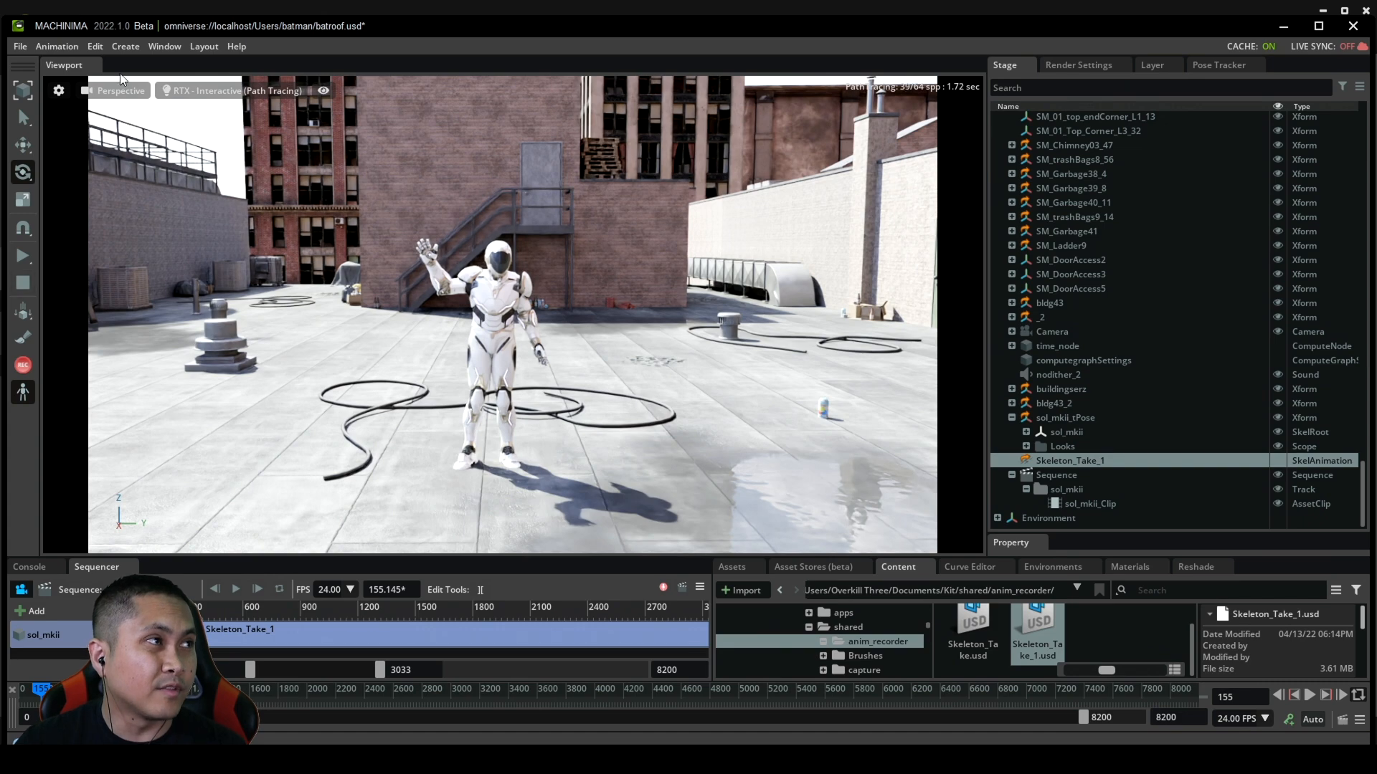
Create a camera from the view, set Focal Length 40.0, and dolly to the robot's upper body
left_click(120, 91)
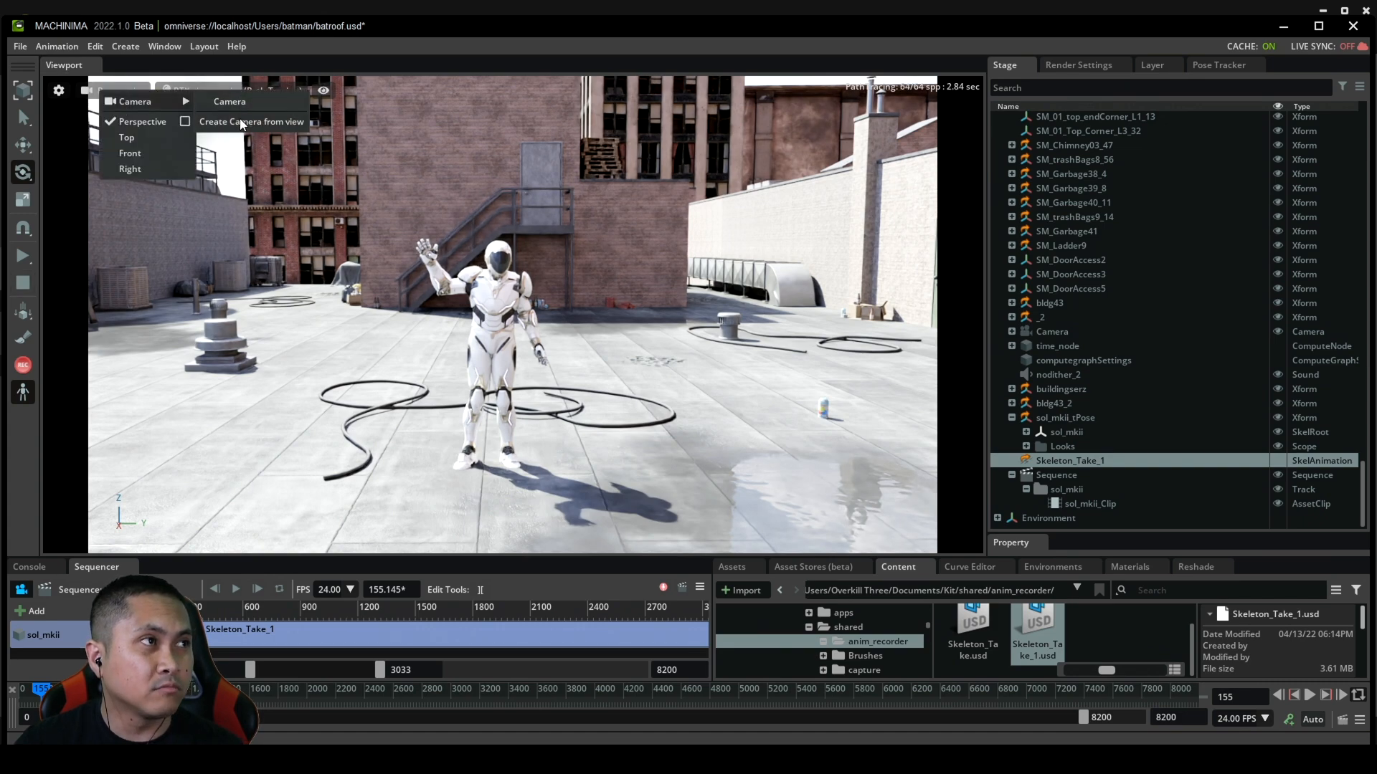
left_click(230, 101)
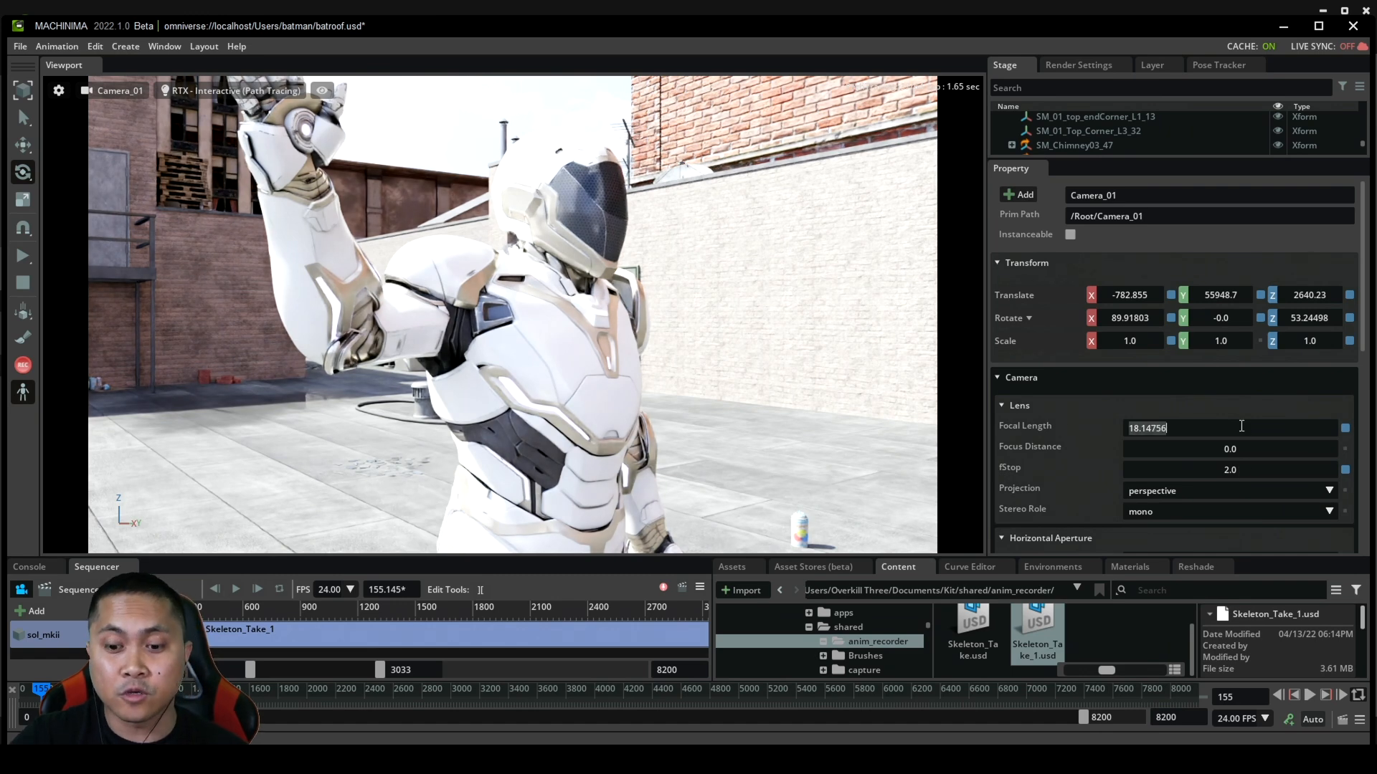
type("40.0")
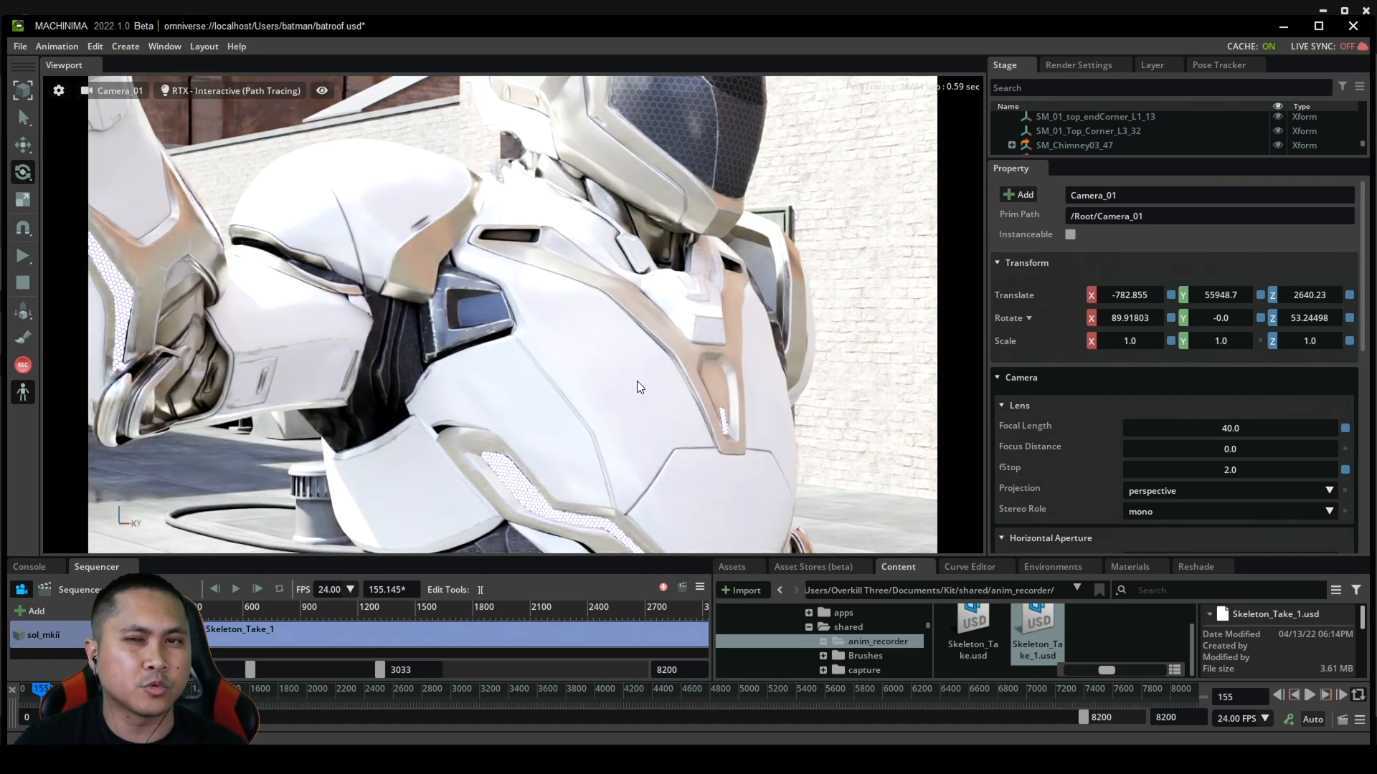
left_click_drag(641, 385, 790, 334)
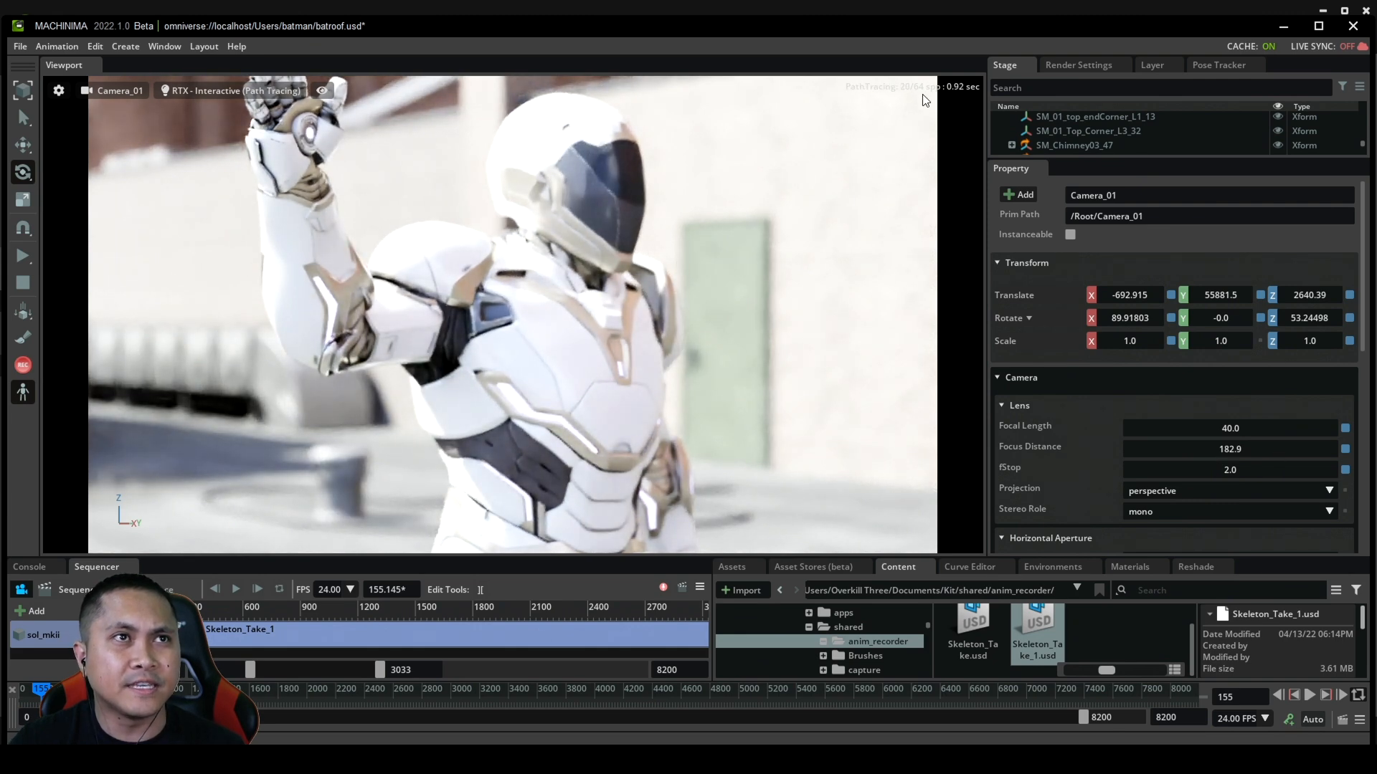
Try RTX Real-Time, return to RTX Interactive (Path Tracing), then play the sequence
left_click(233, 90)
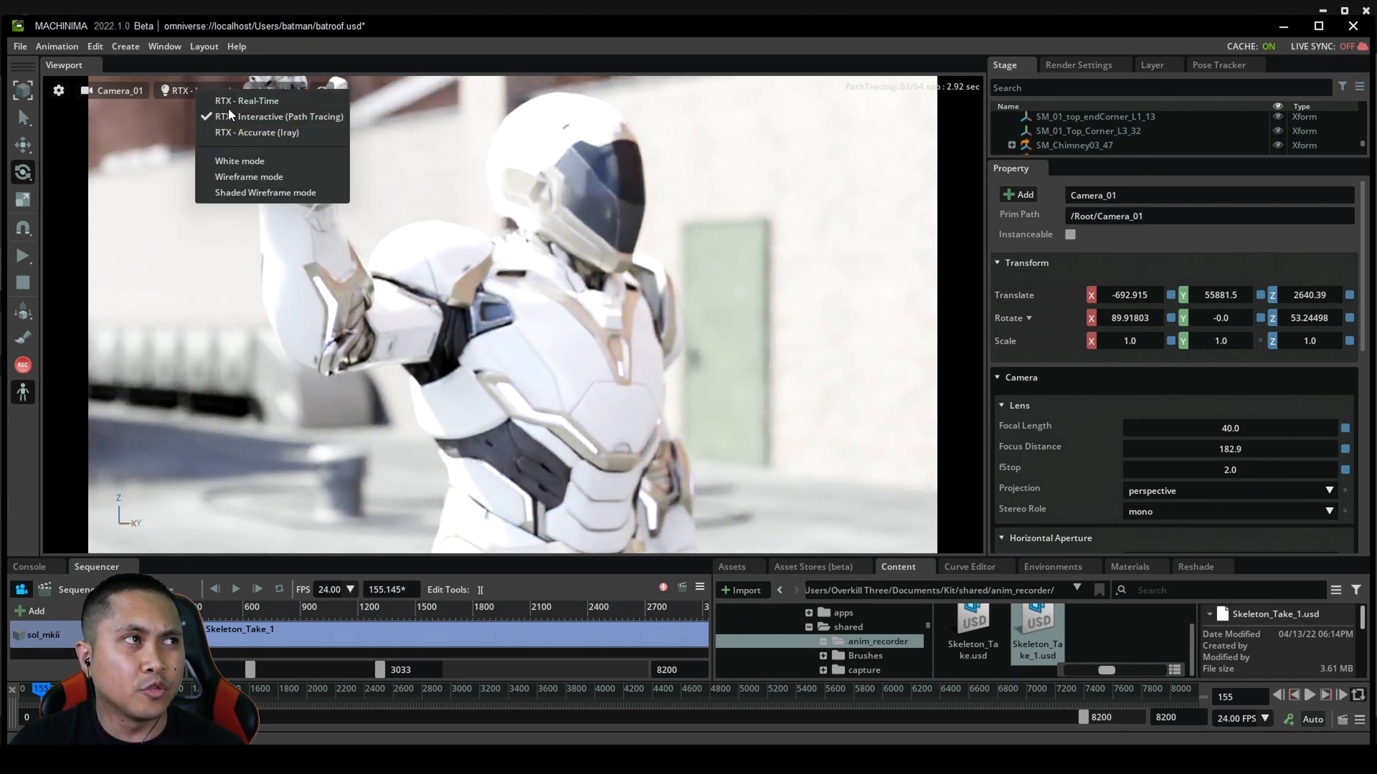
left_click(247, 100)
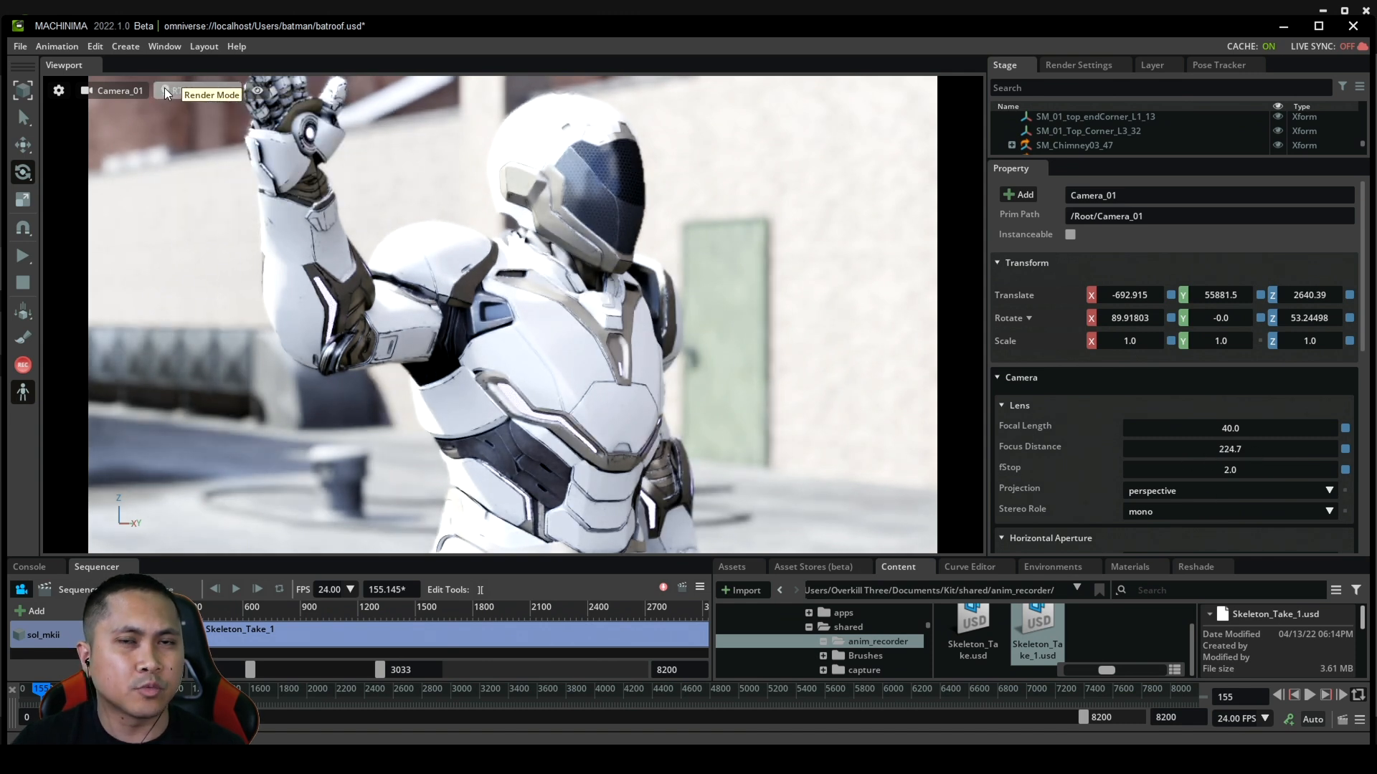
left_click(167, 91)
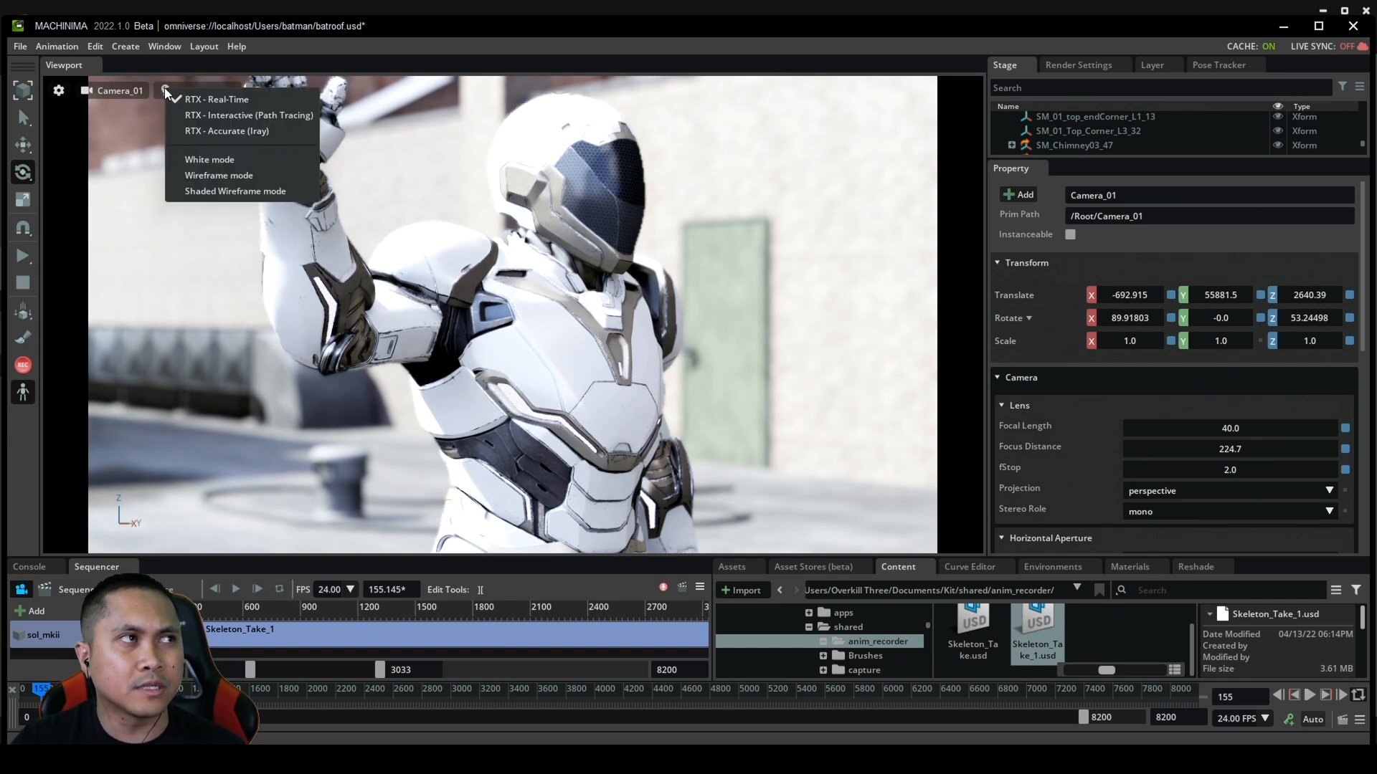
left_click(248, 115)
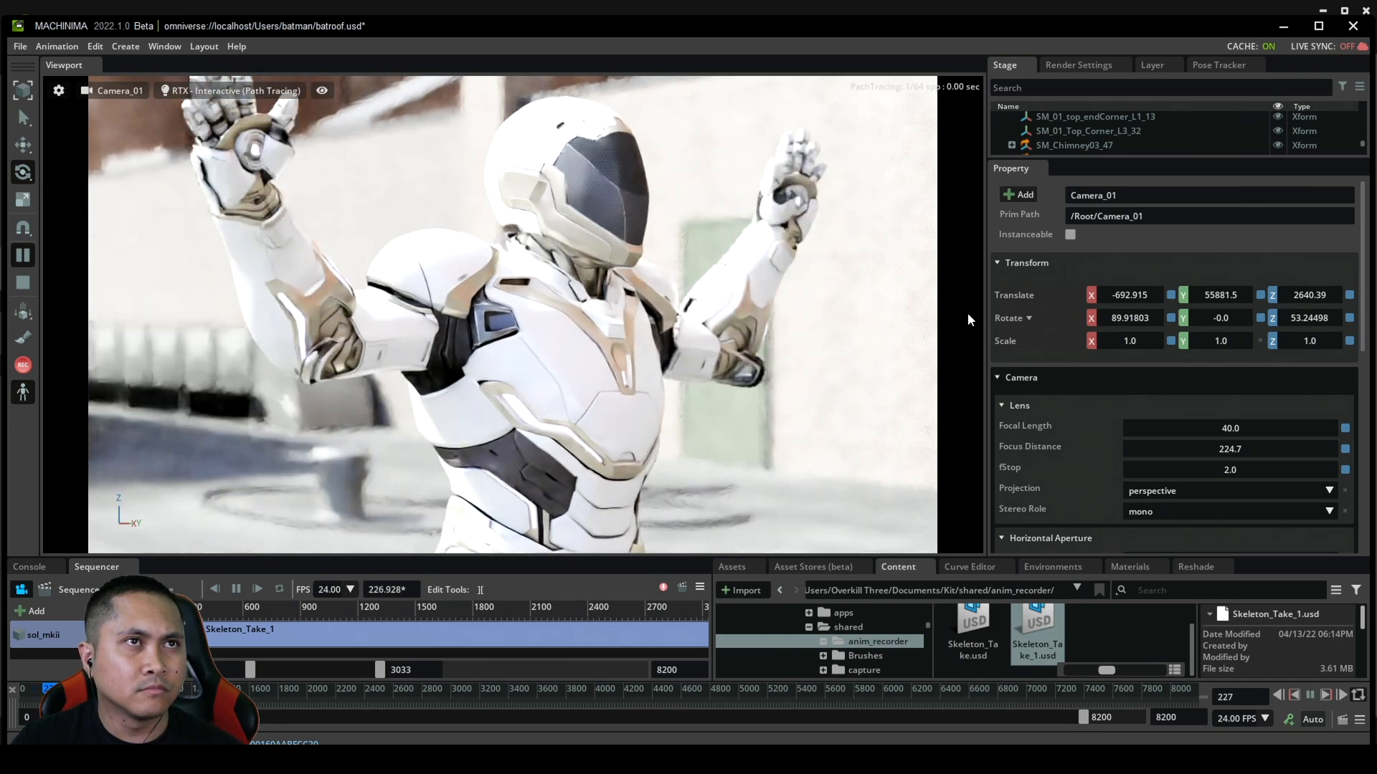
left_click(235, 589)
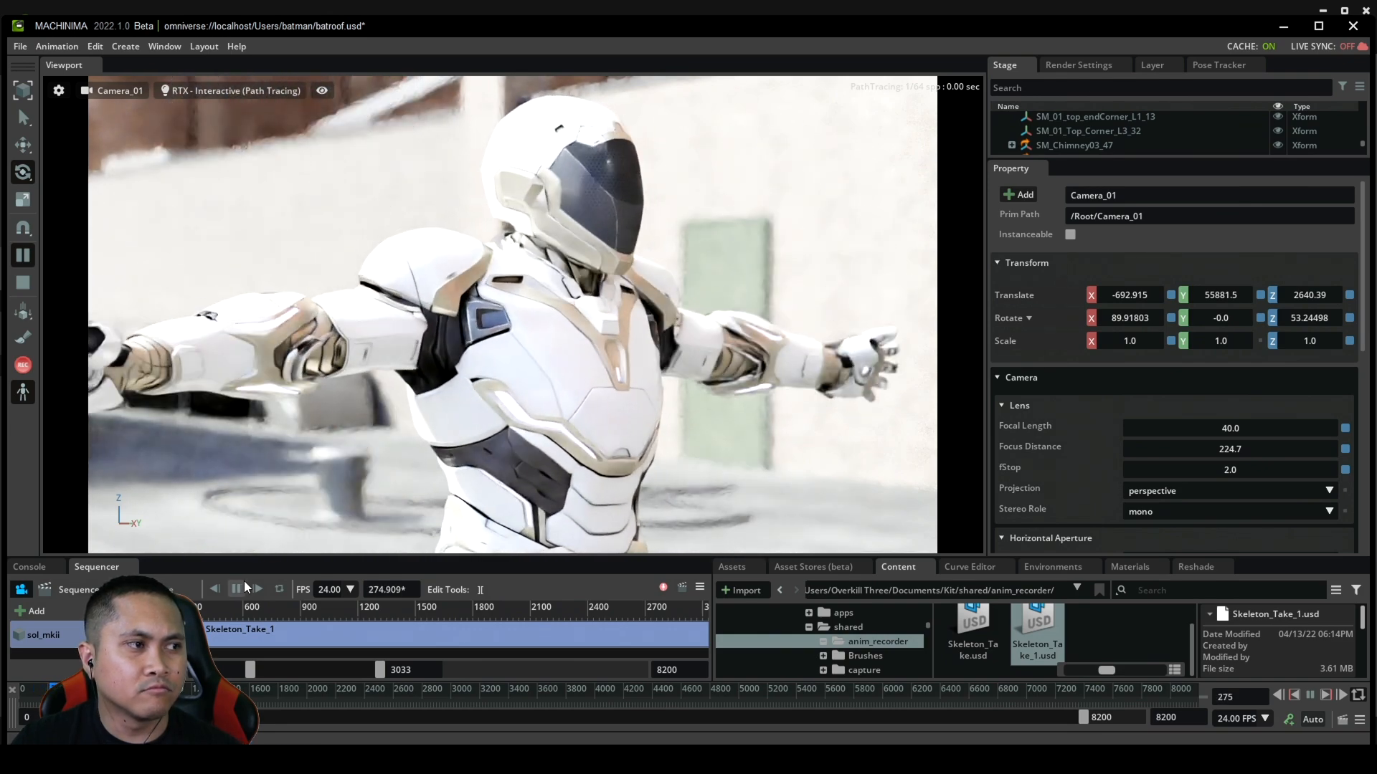